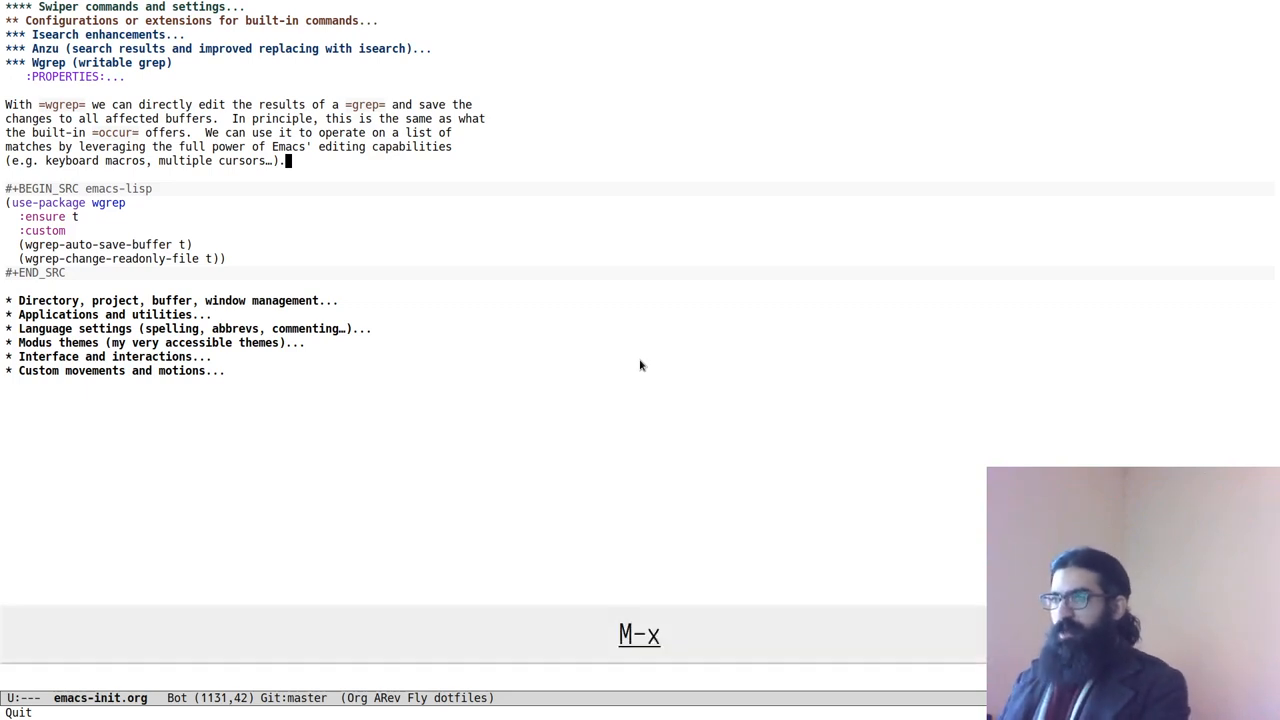
- Run counsel-git-grep from M-x so the git grep prompt awaits a term
type("counse")
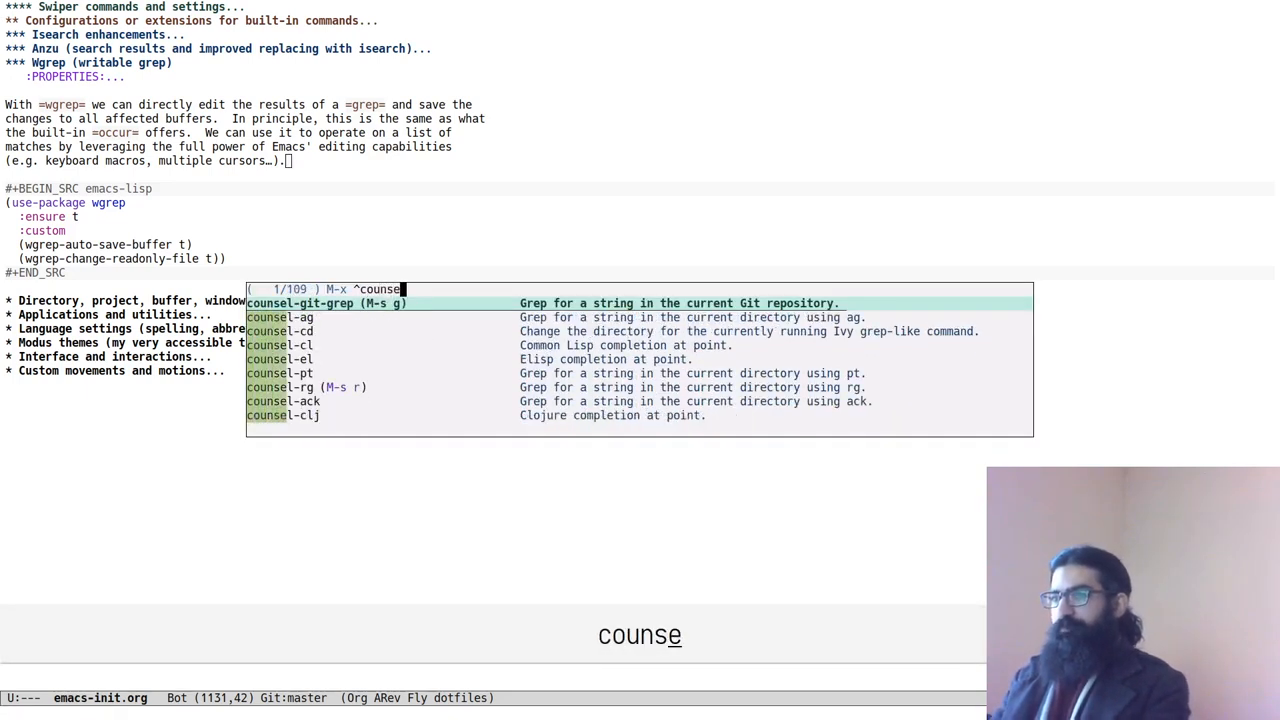
type("-g")
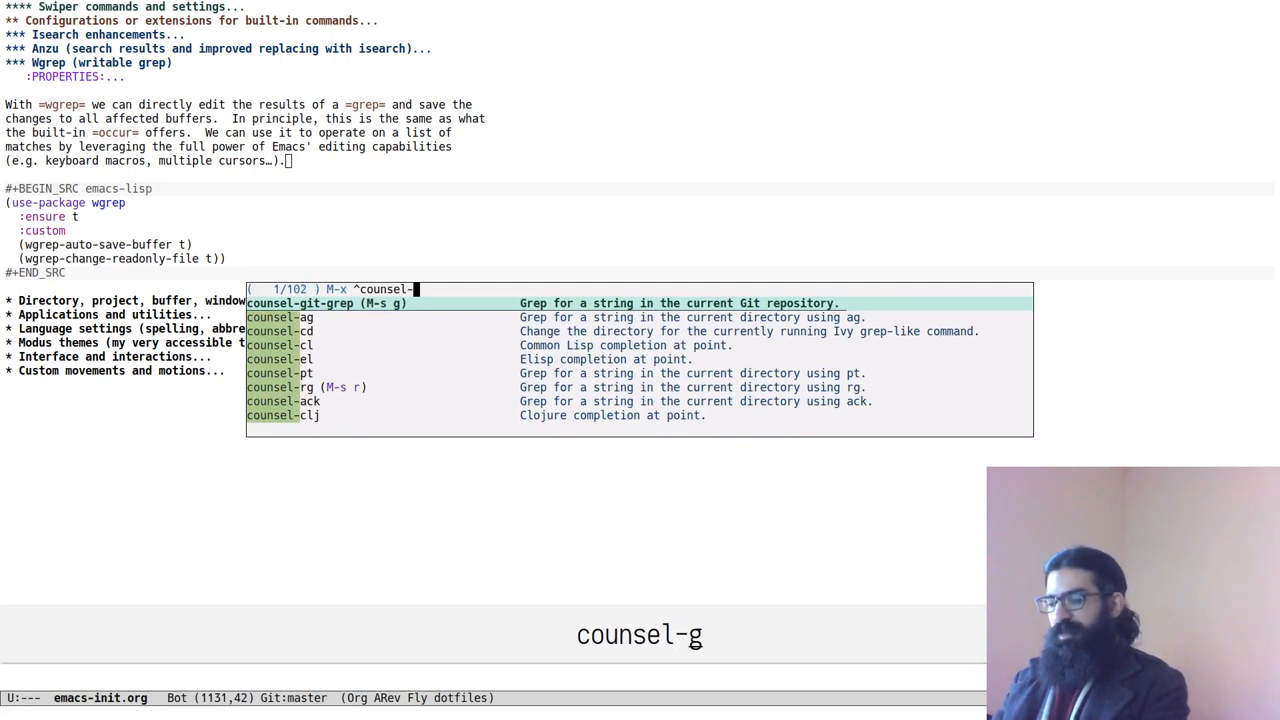
type("it-grep")
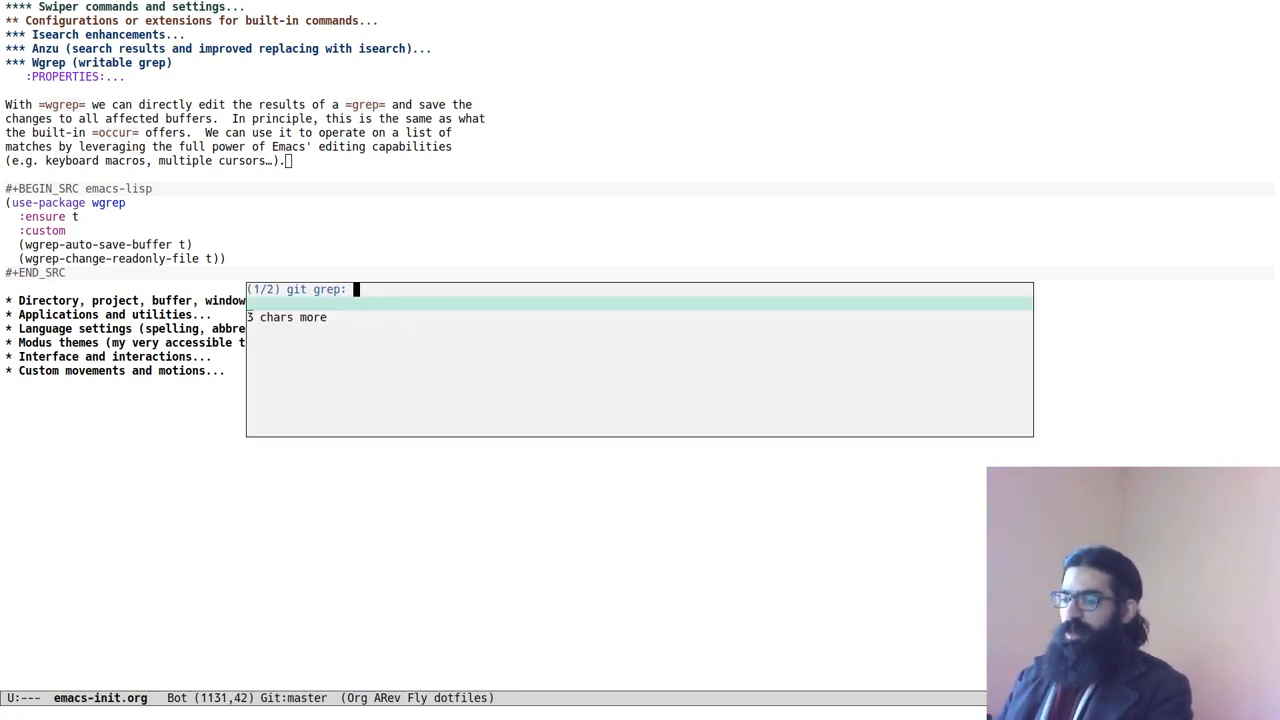
- Search git grep for 'wgrep' and export the 17 matches to an ivy-occur buffer
type("wgrep")
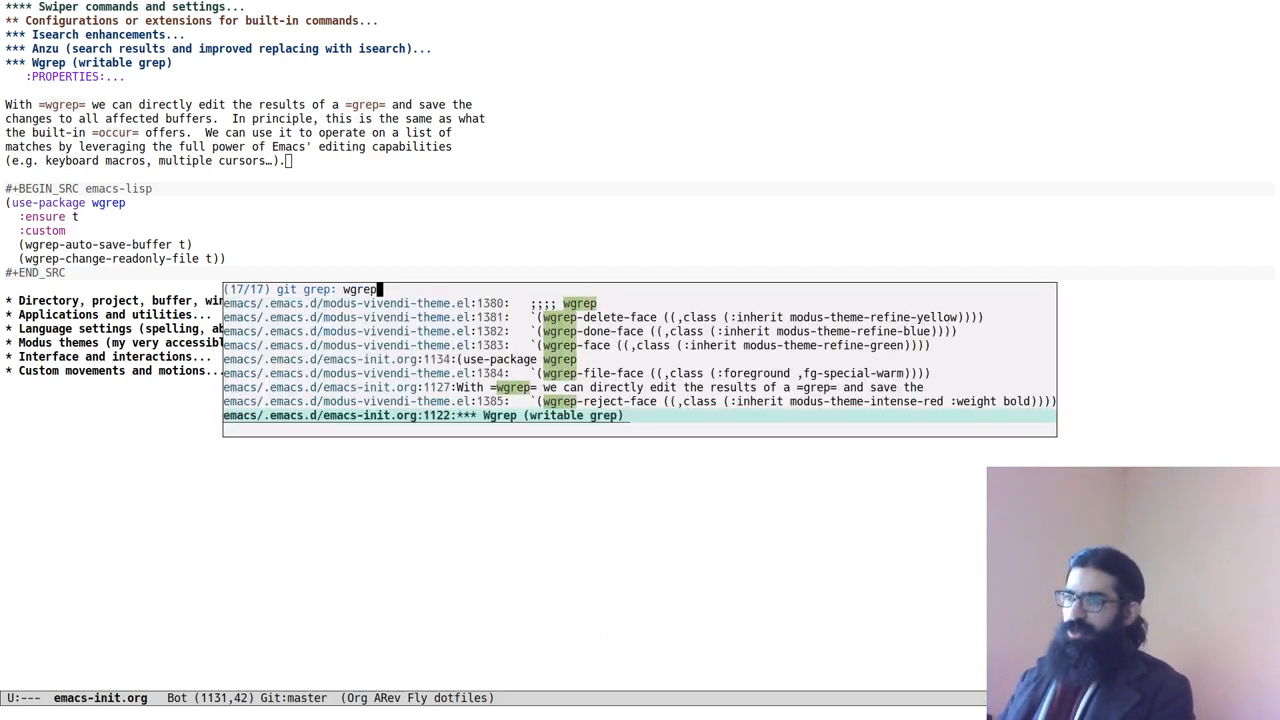
mouse_move(297, 208)
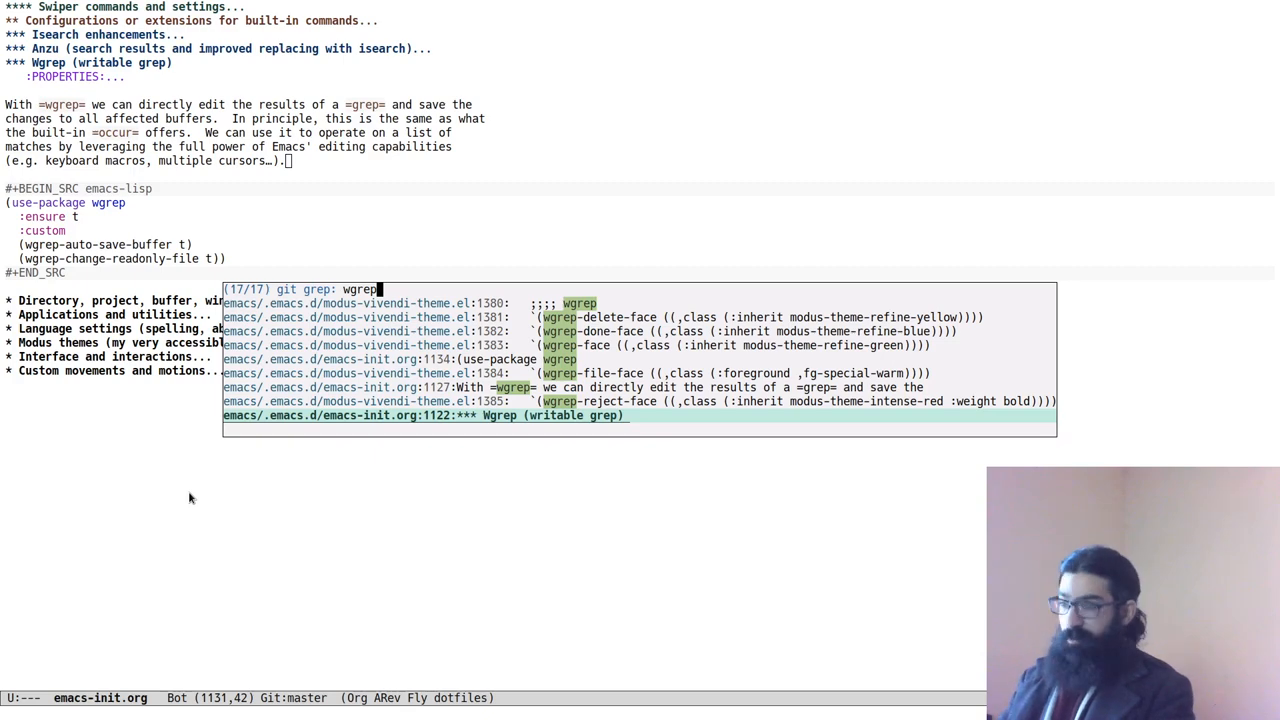
key("C-c")
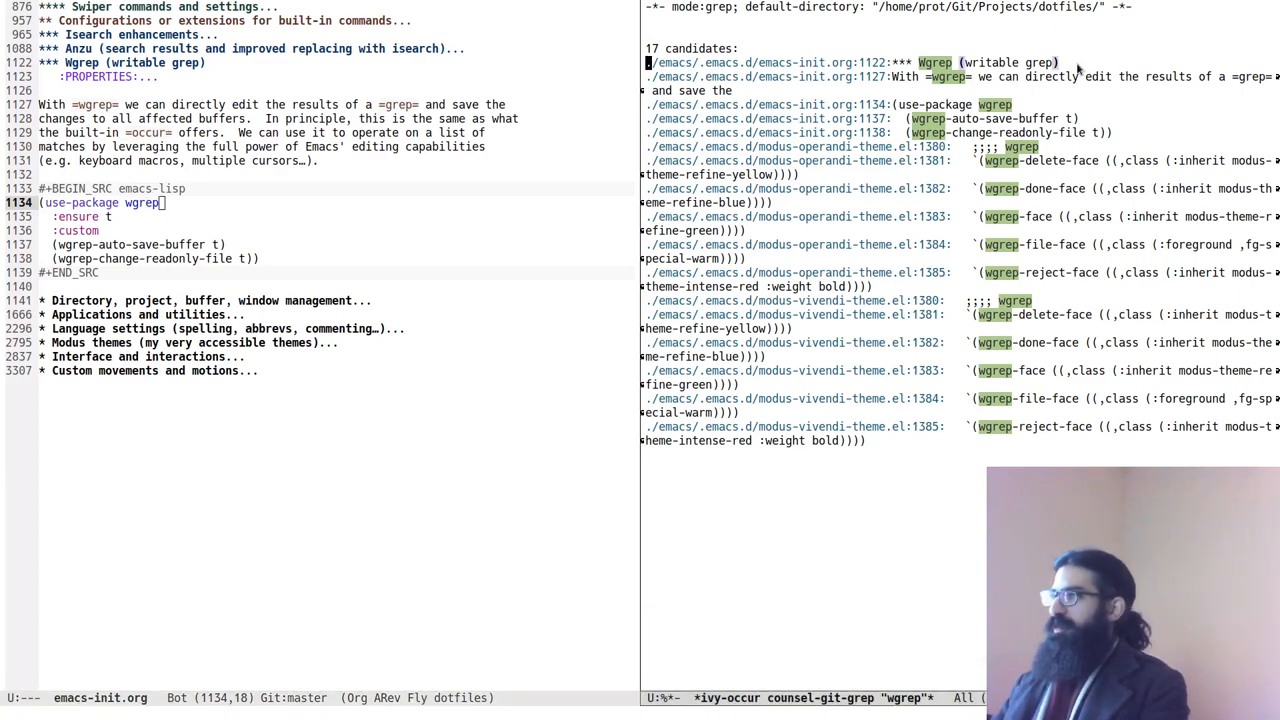
mouse_move(1093, 68)
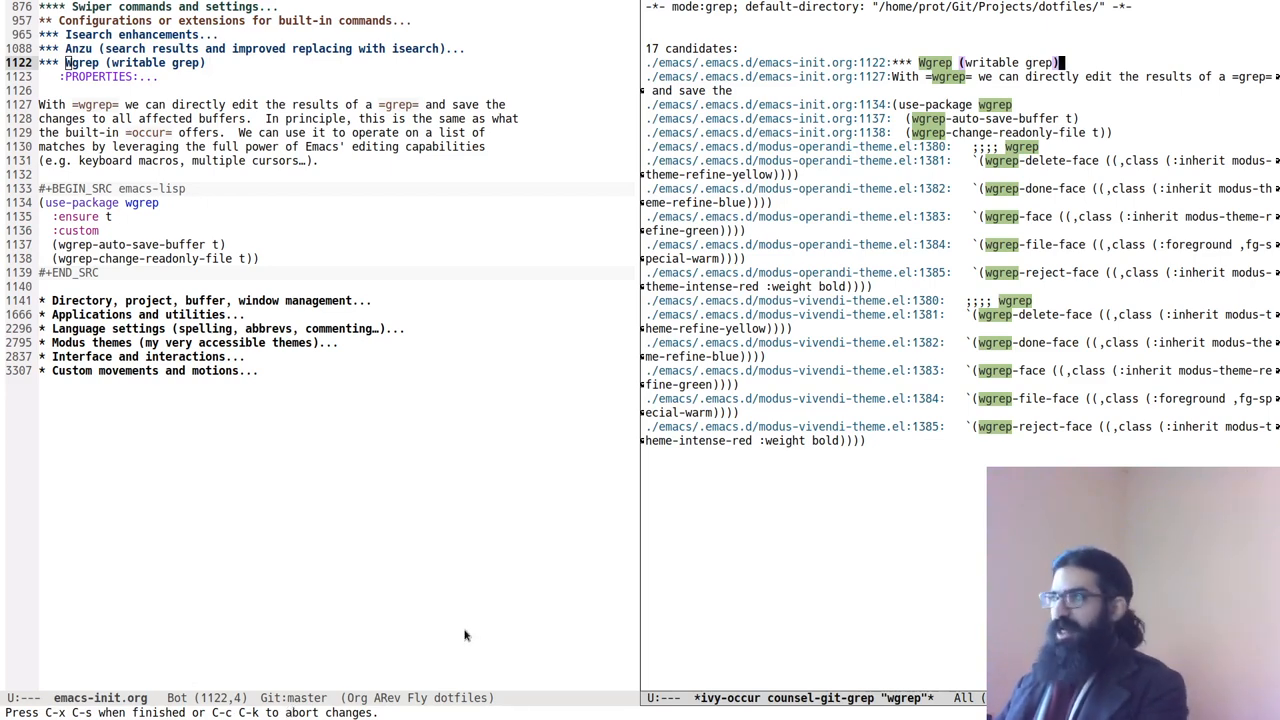
mouse_move(980, 588)
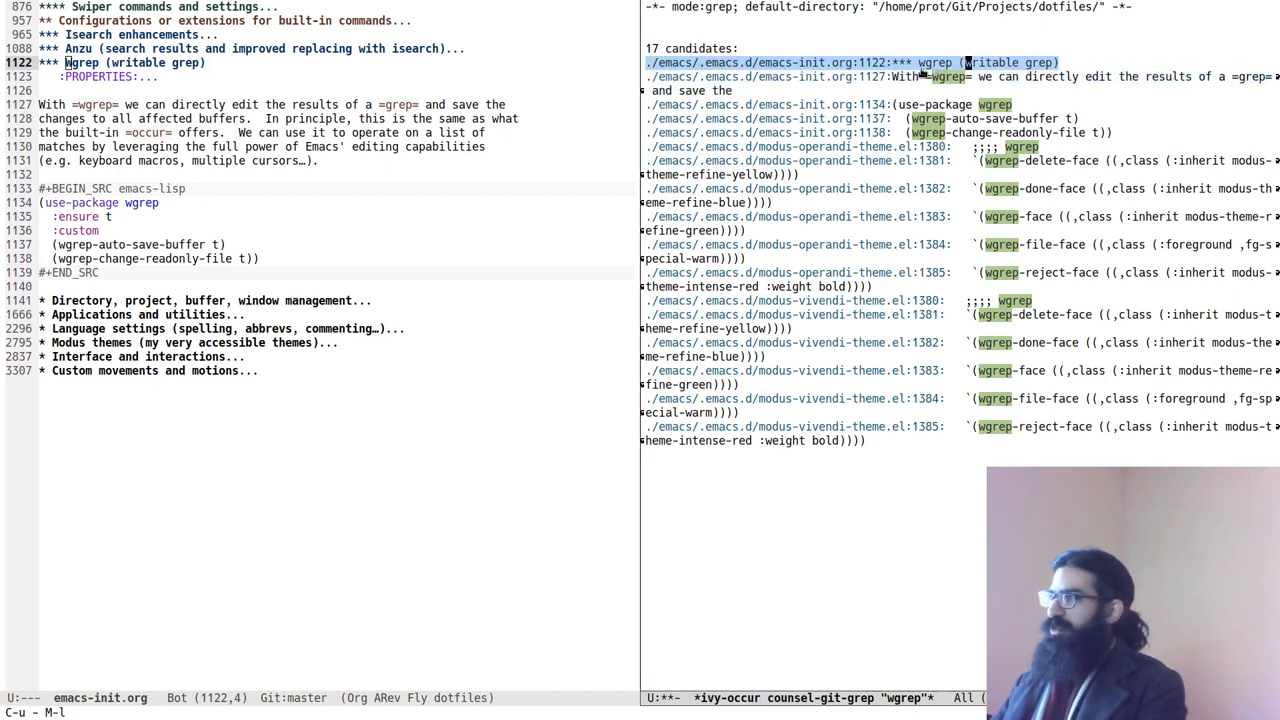
mouse_move(928, 77)
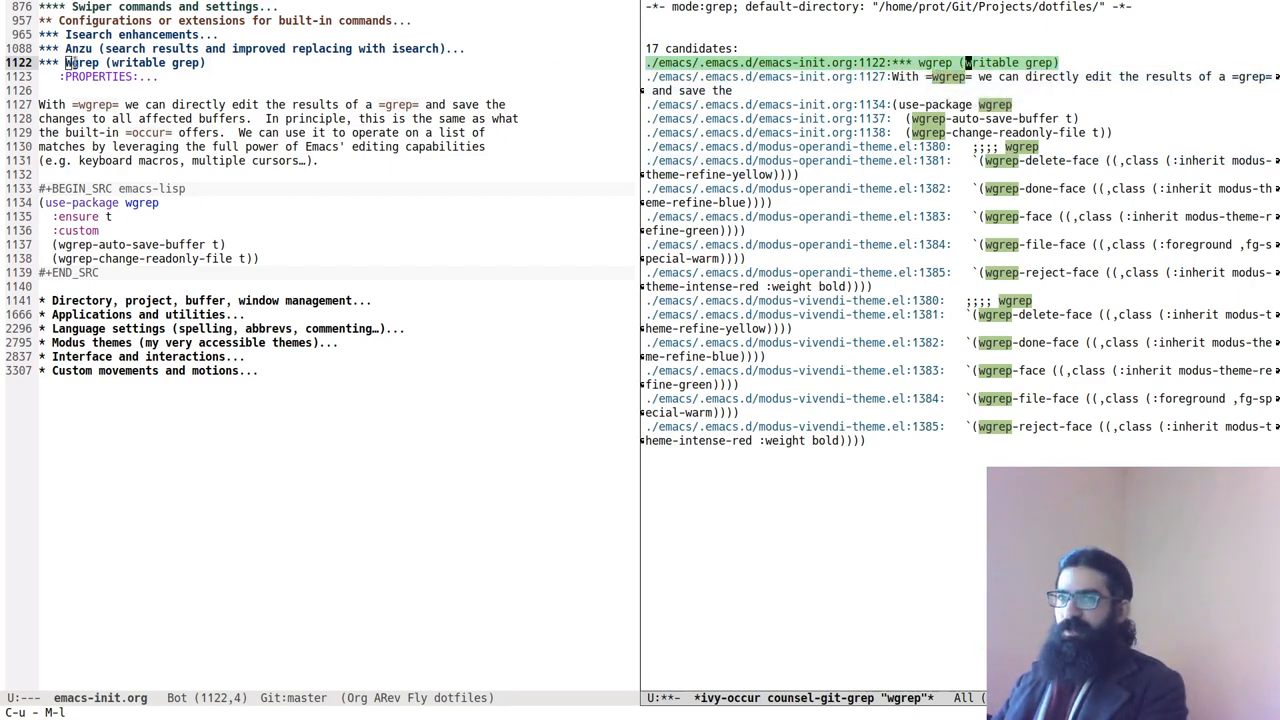
mouse_move(417, 162)
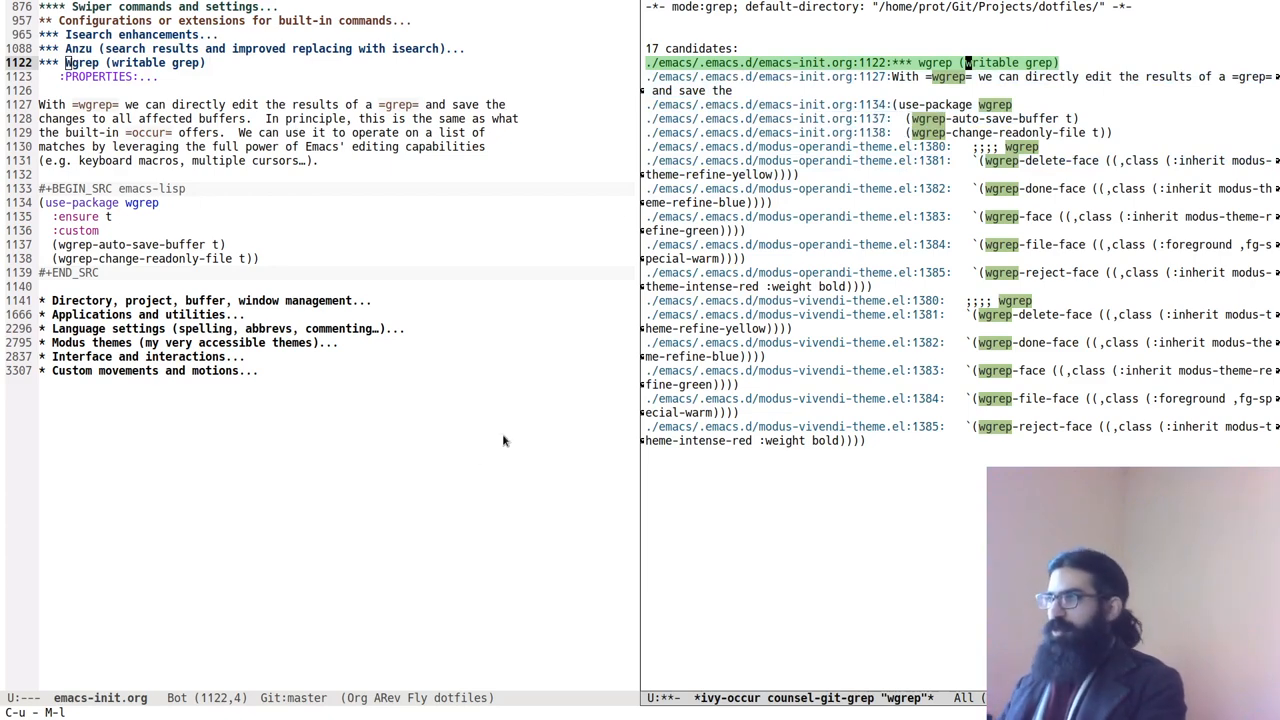
mouse_move(766, 521)
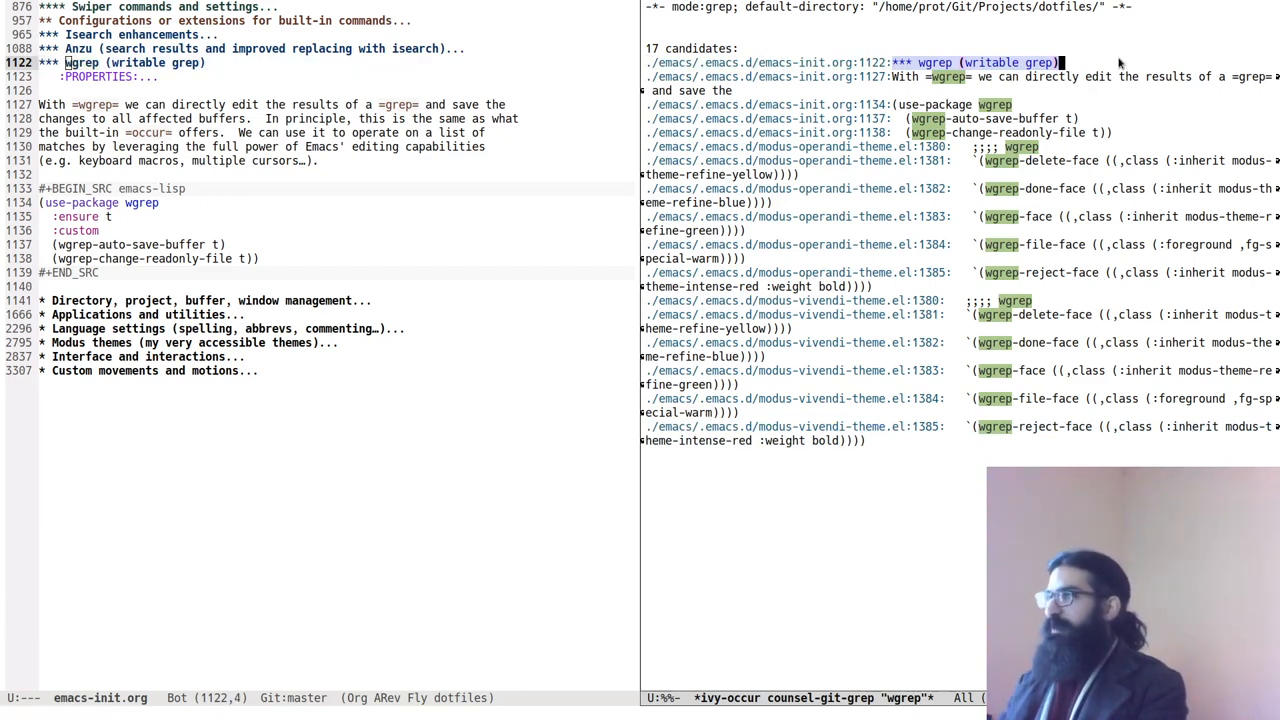
- Save the wgrep heading edit and preview results down to line 1138 of emacs-init.org
key("C-n")
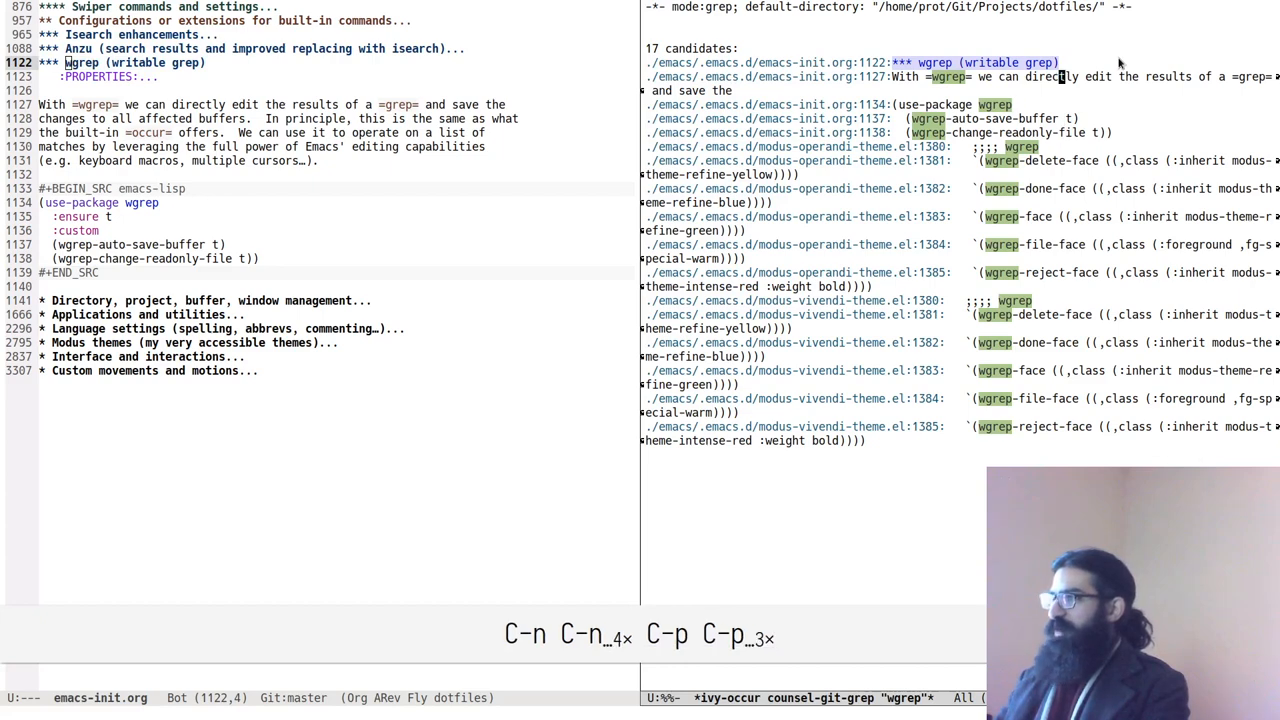
key("C-n")
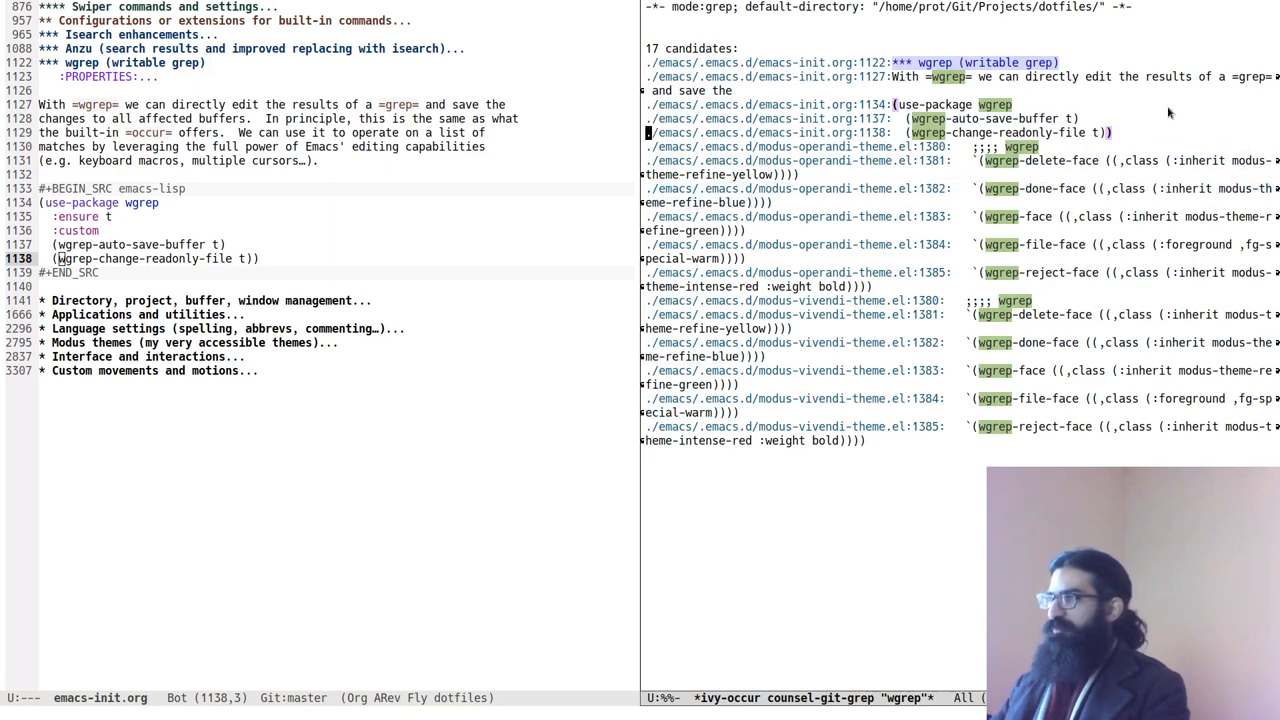
mouse_move(1218, 108)
type("`(")
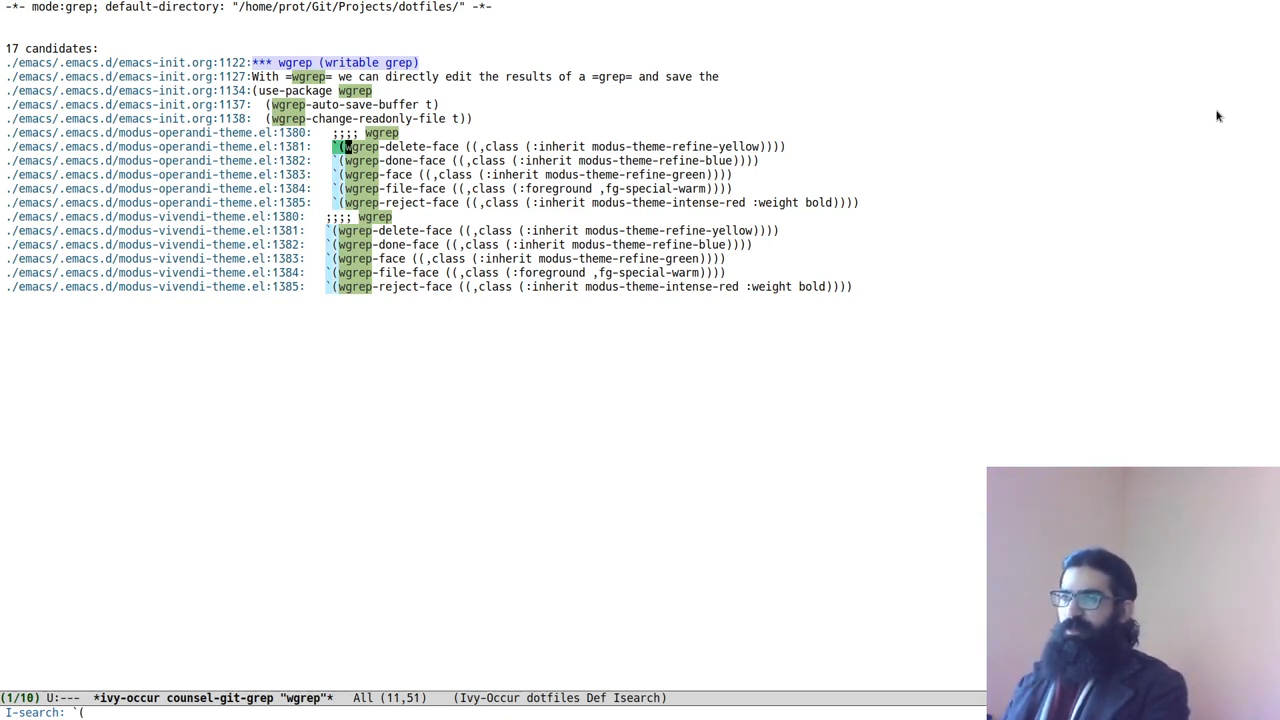
mouse_move(1049, 75)
type("-")
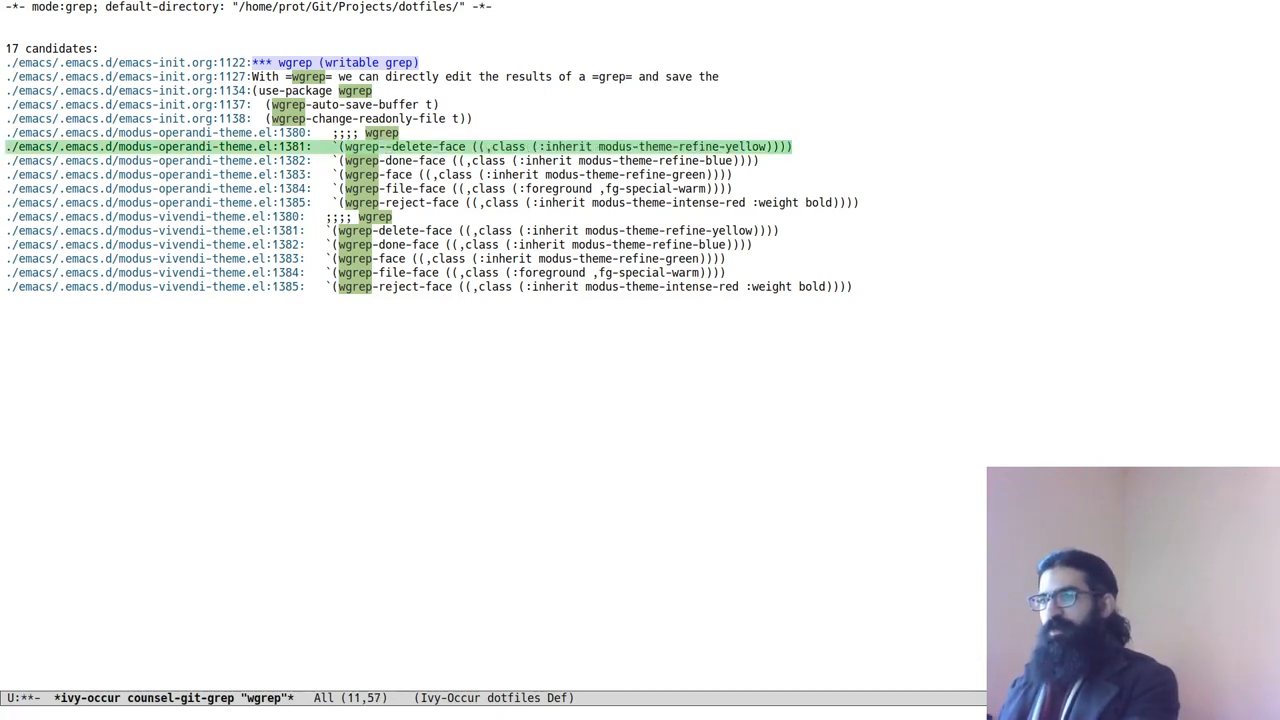
- Record a counter macro and repeat it, numbering the wgrep faces up to wgrep-10-9
key("f3")
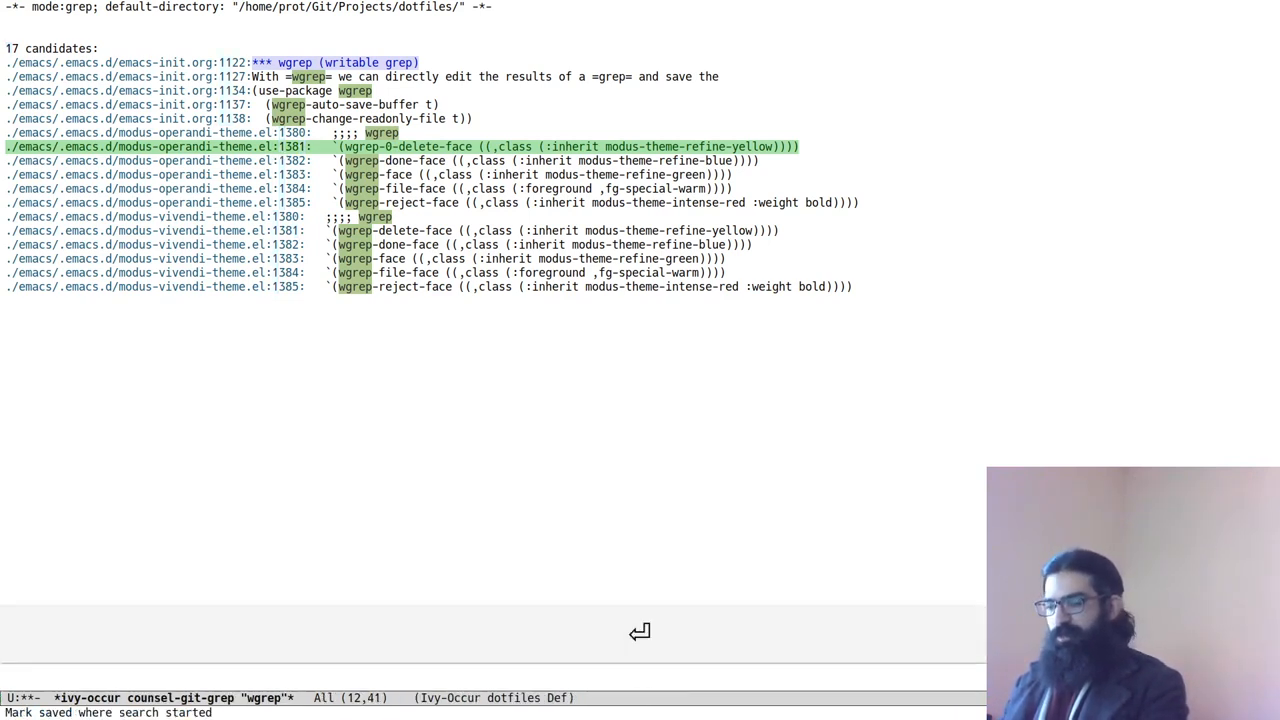
key("F4")
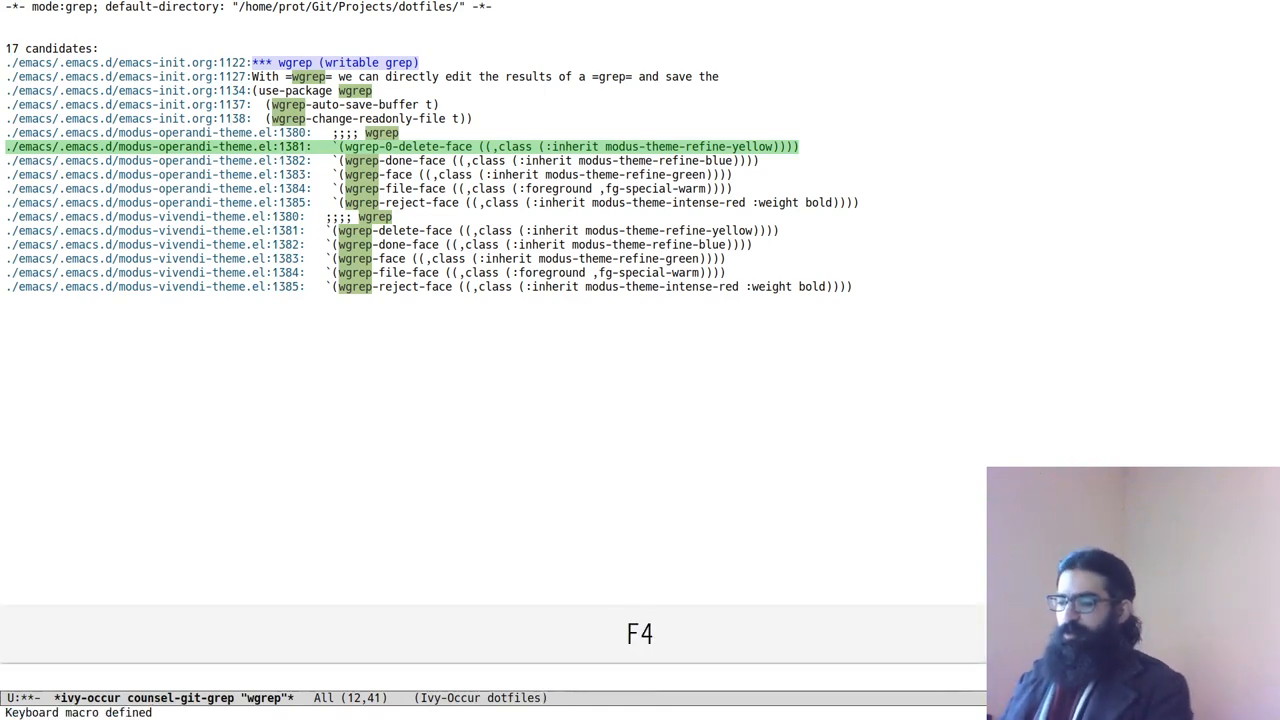
key("f4")
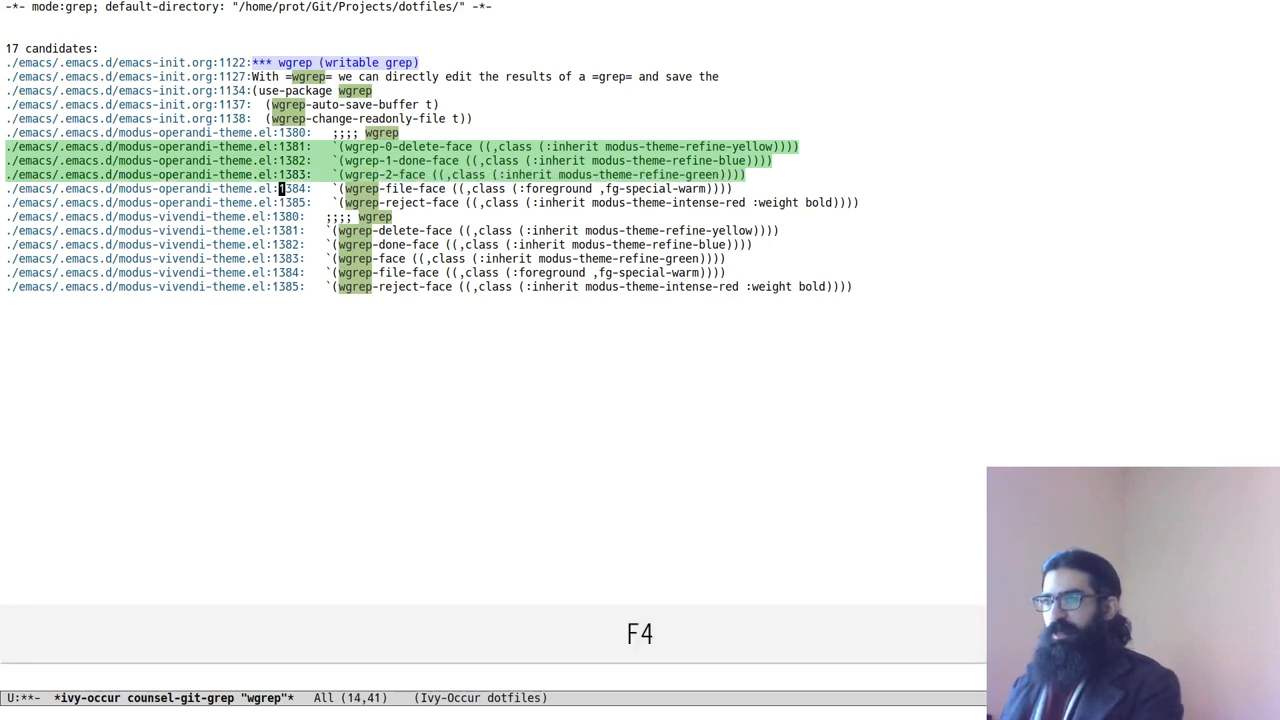
key("F4")
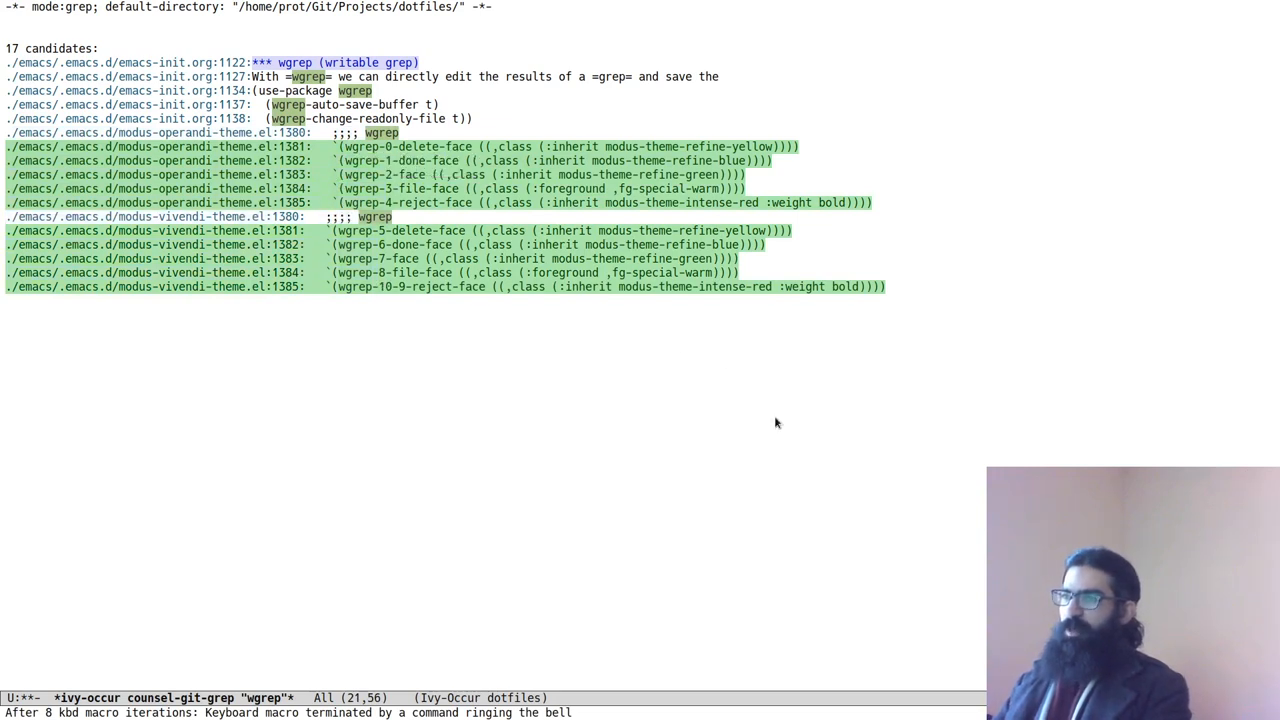
mouse_move(922, 442)
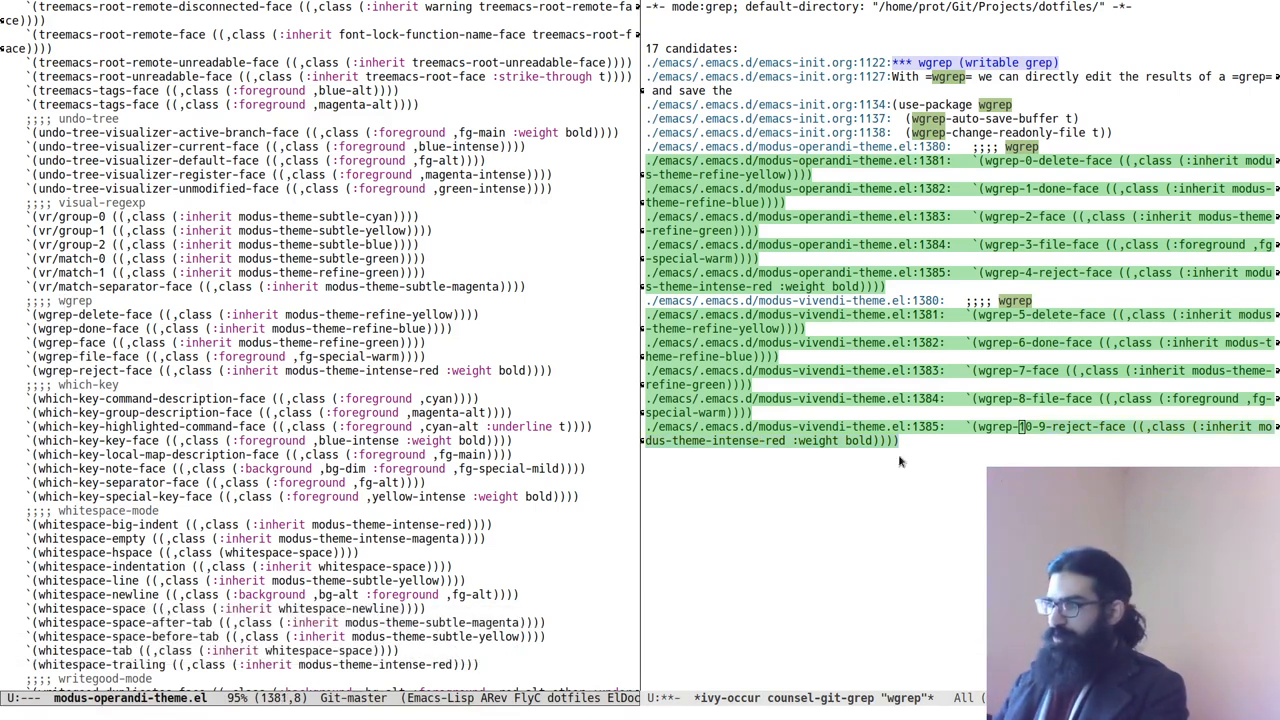
mouse_move(887, 538)
type("1")
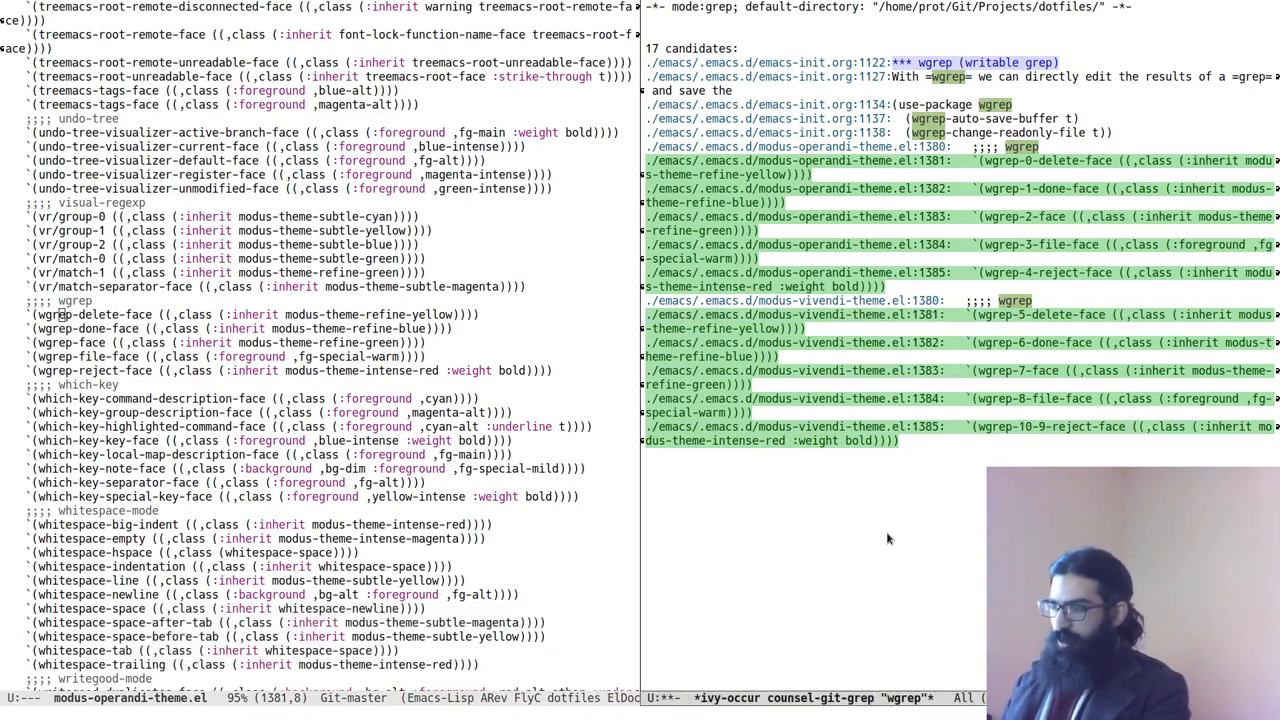
- Apply the numbered face names to both theme files, then switch to modus-vivendi-theme.el
key("ctrl+x")
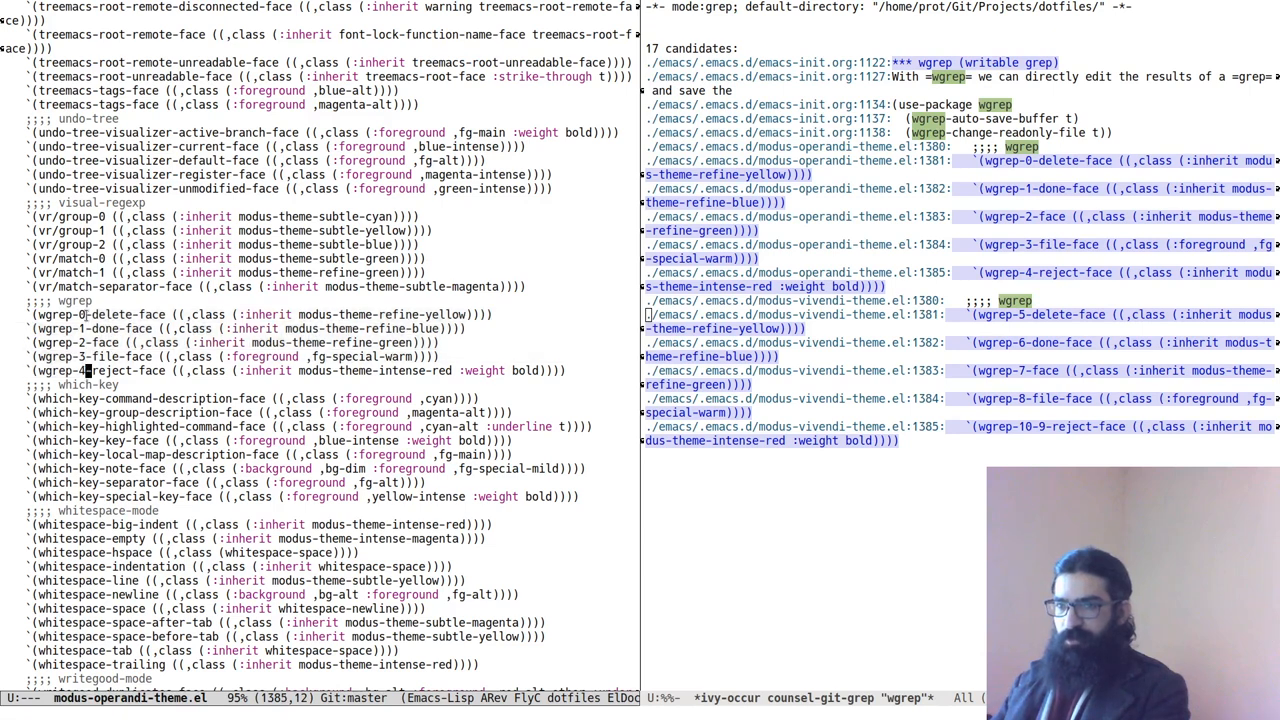
type("viv")
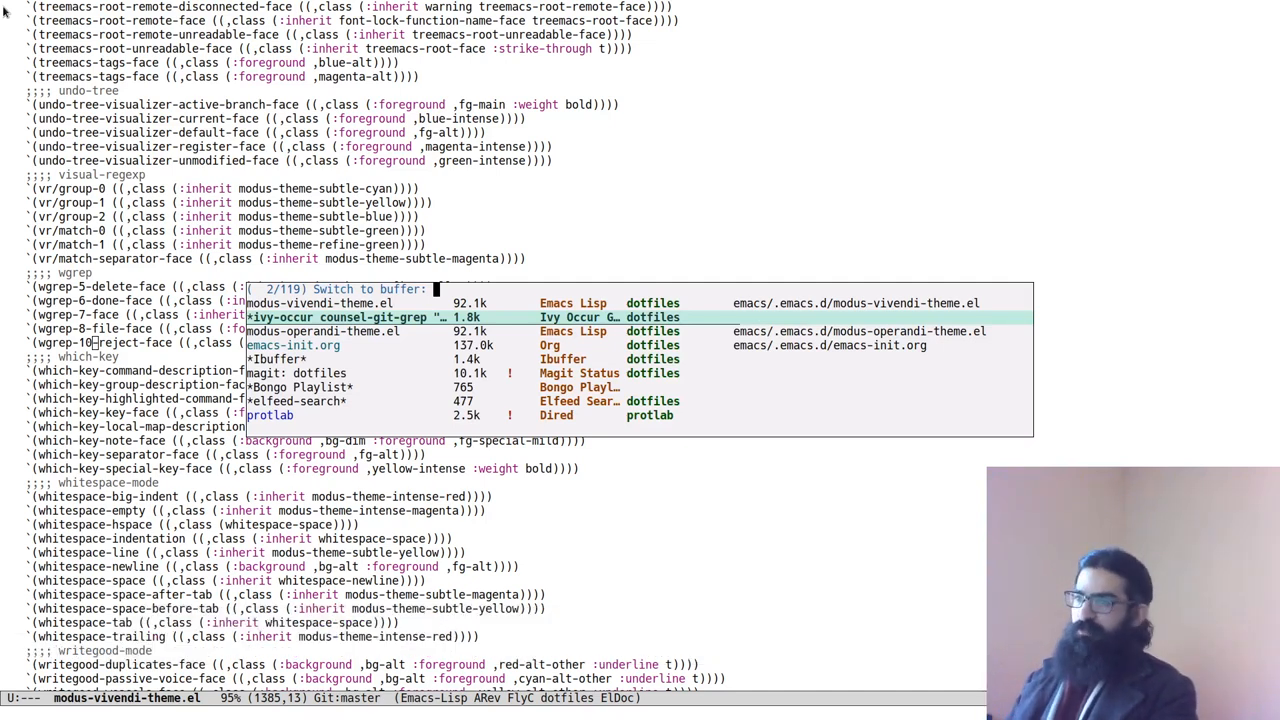
- Filter the buffer list to the modus-vivendi and modus-operandi buffers
type("modus")
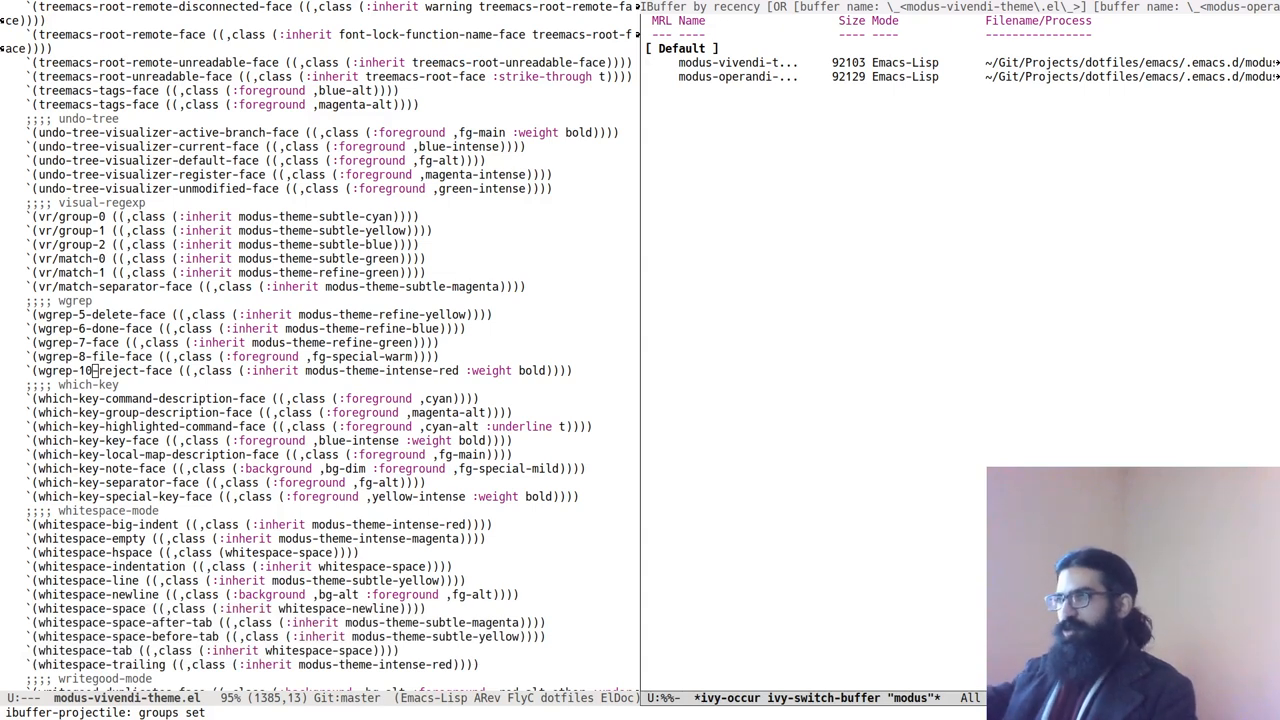
mouse_move(951, 504)
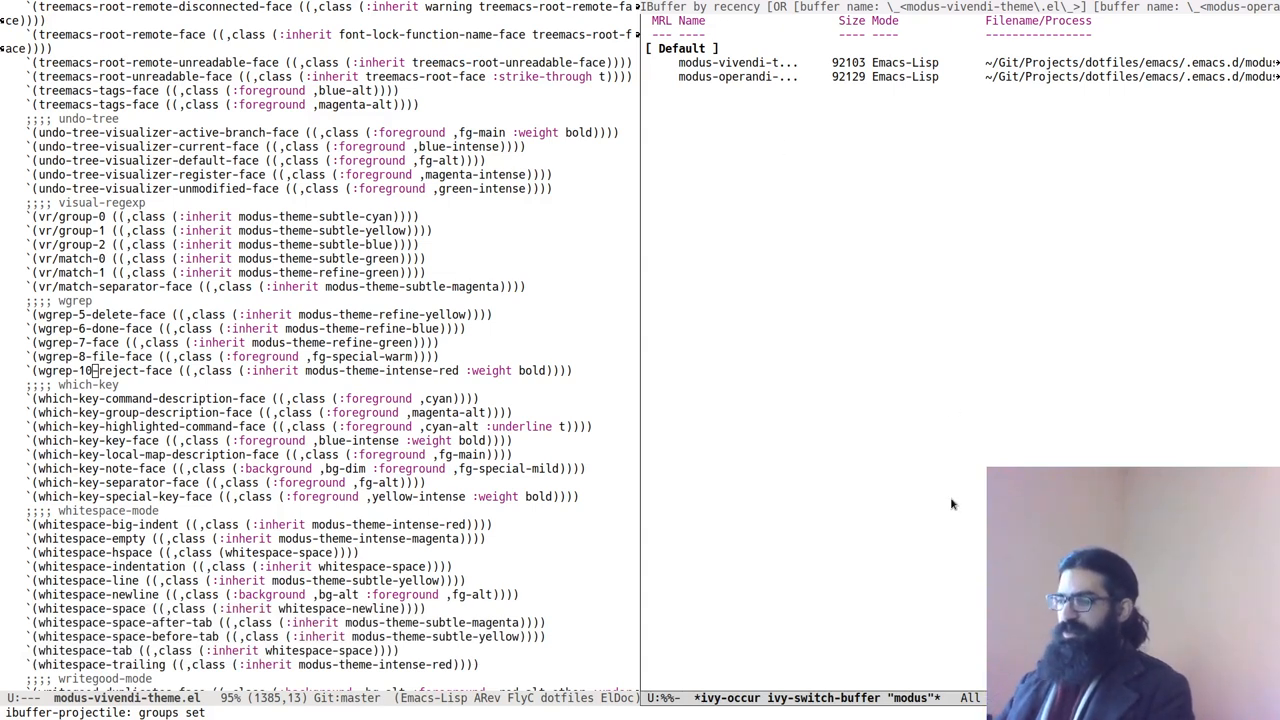
mouse_move(982, 381)
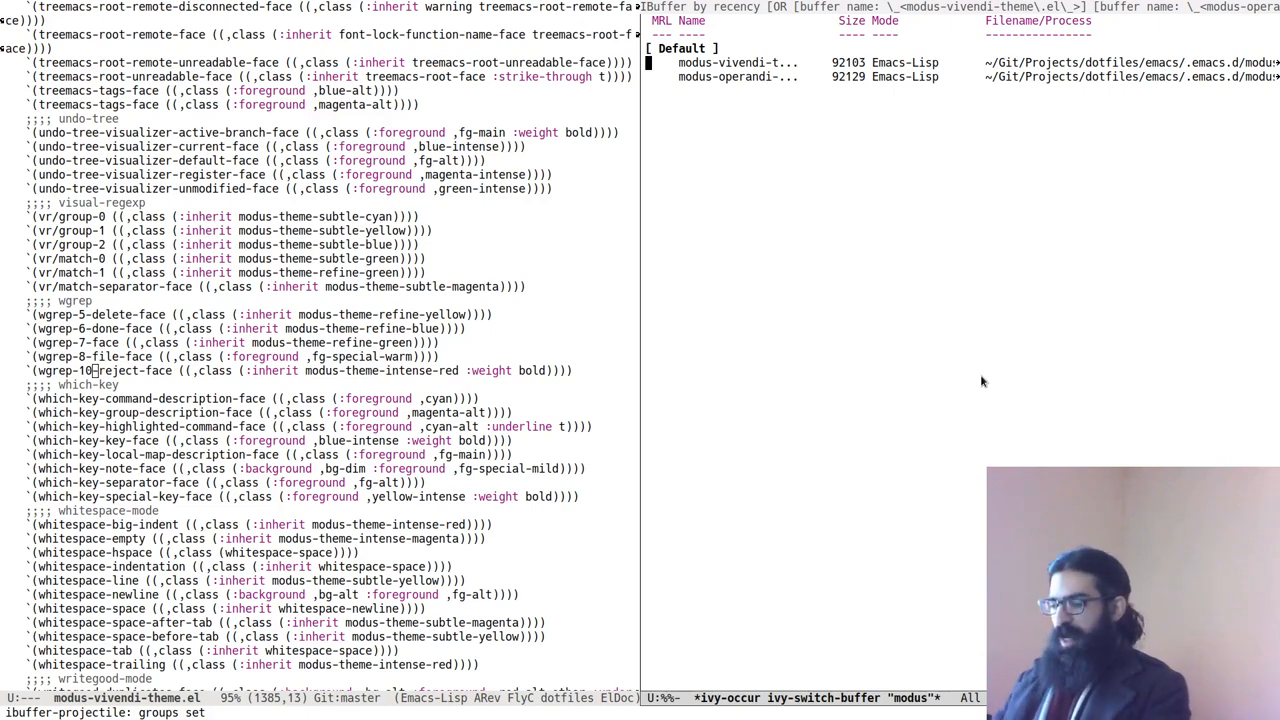
- Mark both modus theme buffers under the dotfiles project and show Ibuffer help
key("C-h m")
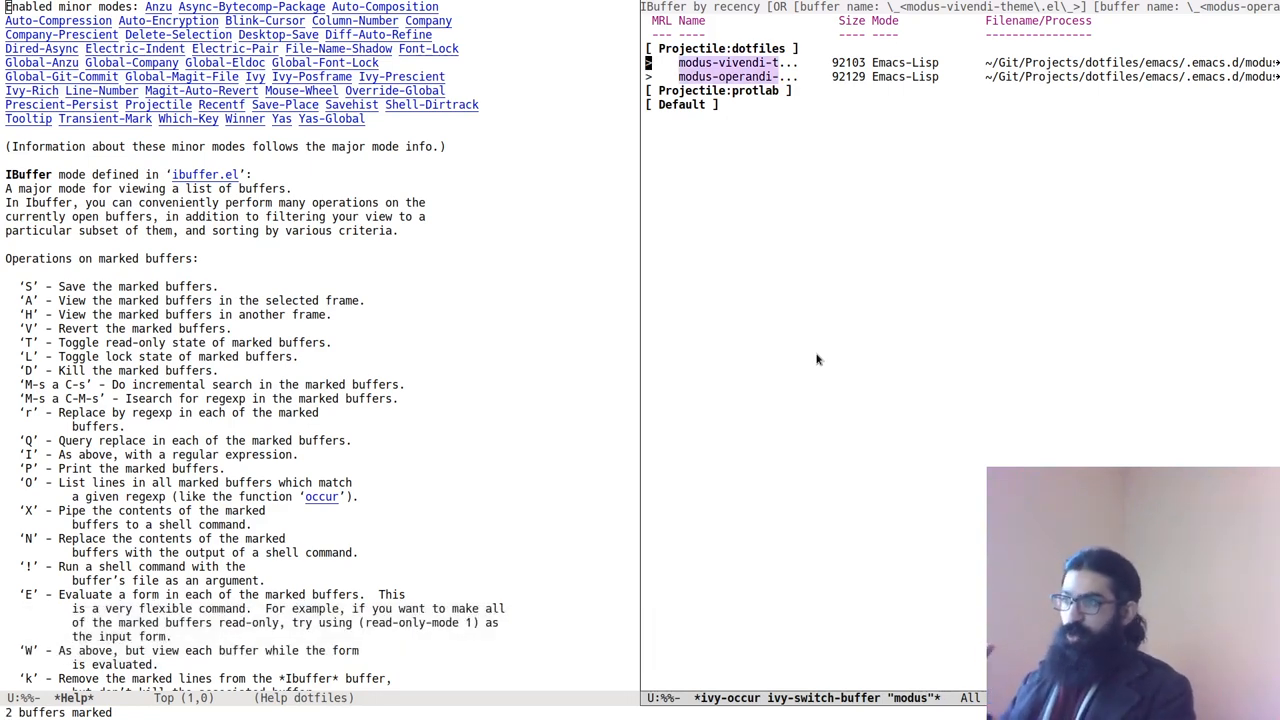
mouse_move(537, 400)
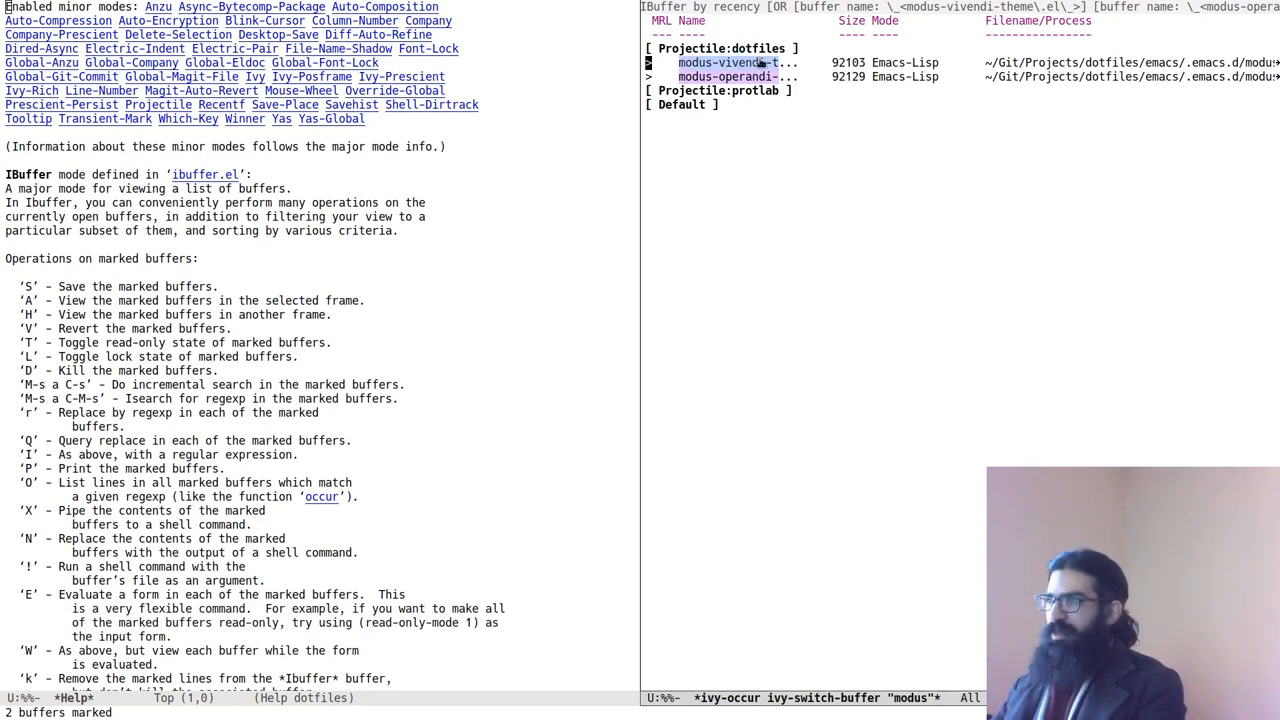
- Run occur on the two marked modus buffers, reaching the regexp prompt
scroll("down", 3)
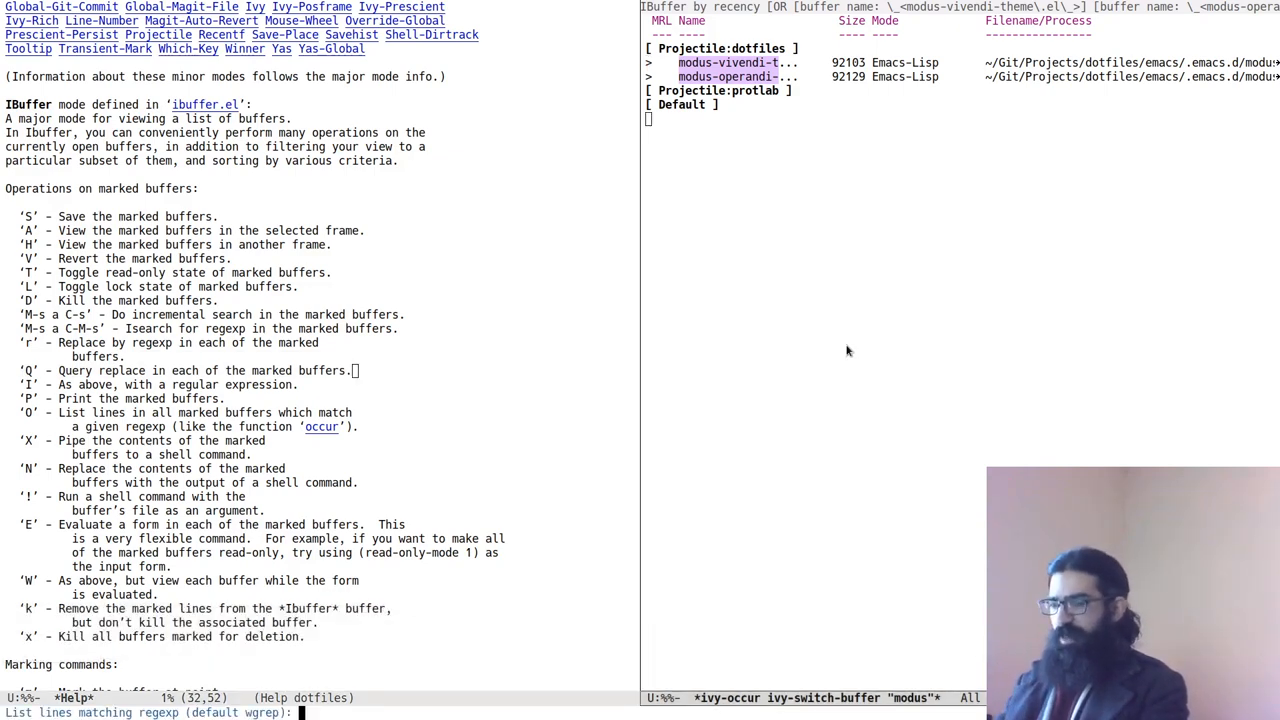
- Enter 'wgrep' at the occur prompt to list 12 matches, six per theme buffer
type("w")
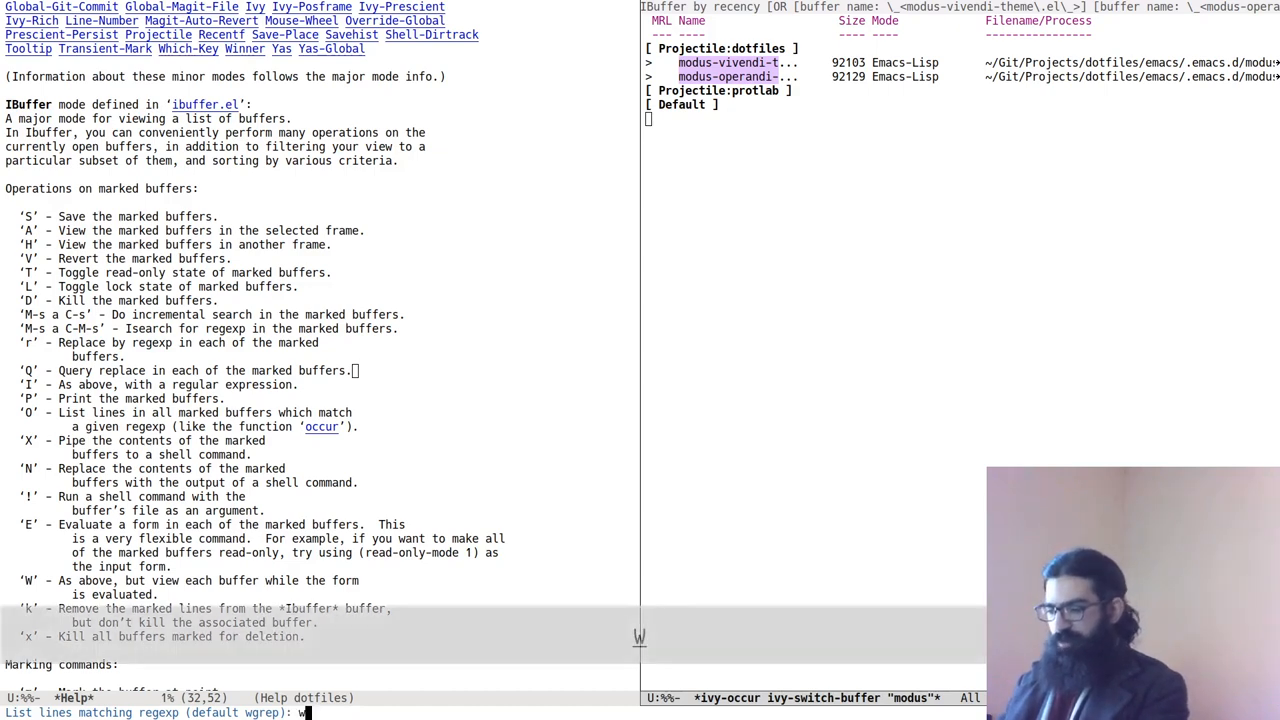
type("grep")
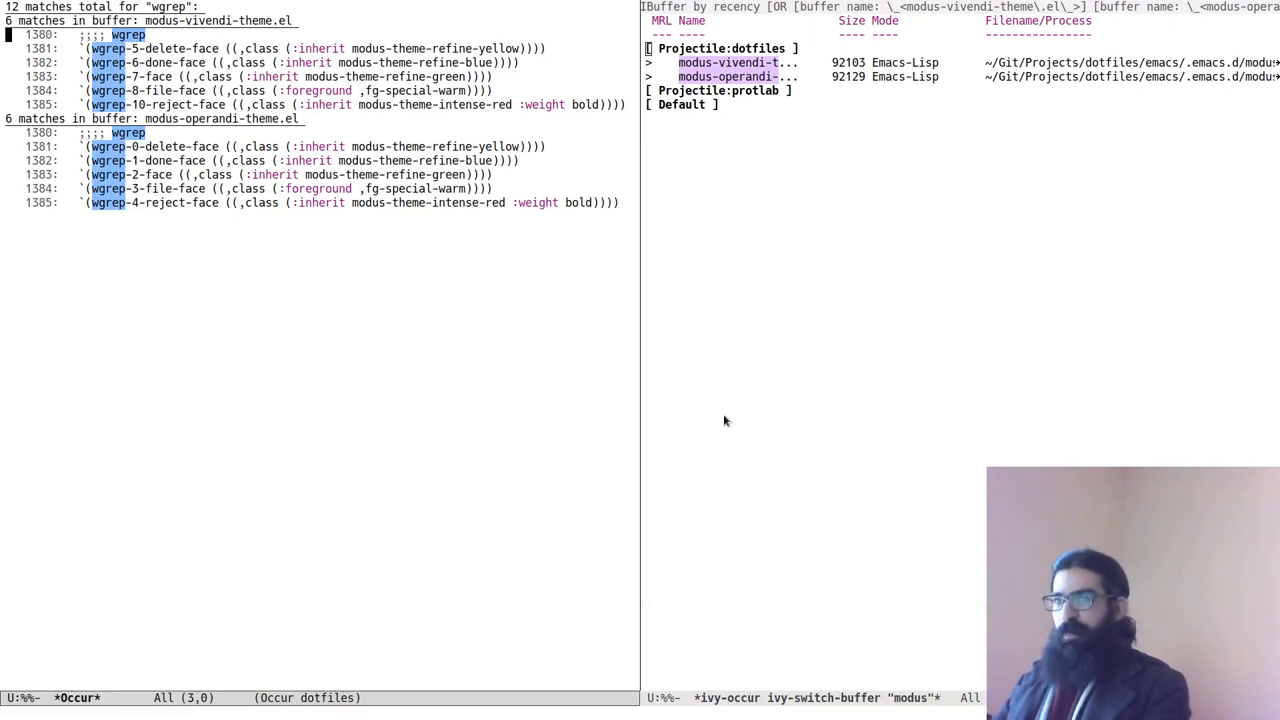
mouse_move(333, 577)
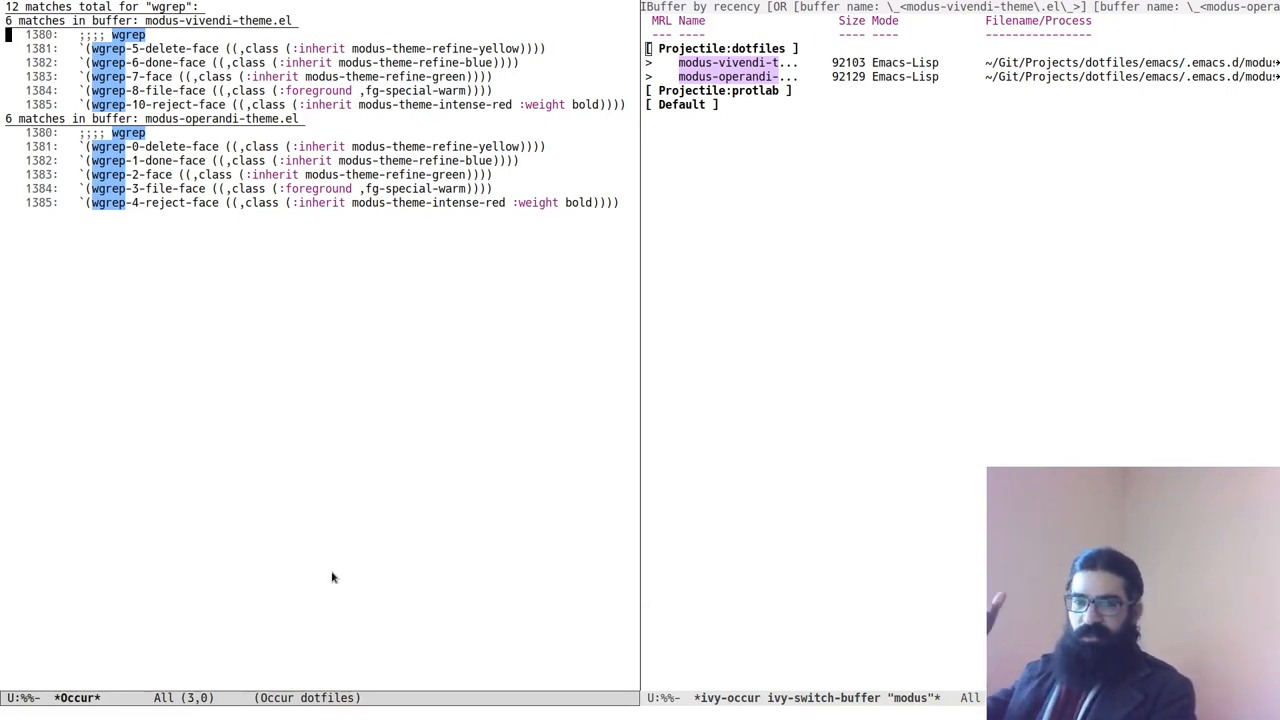
mouse_move(326, 552)
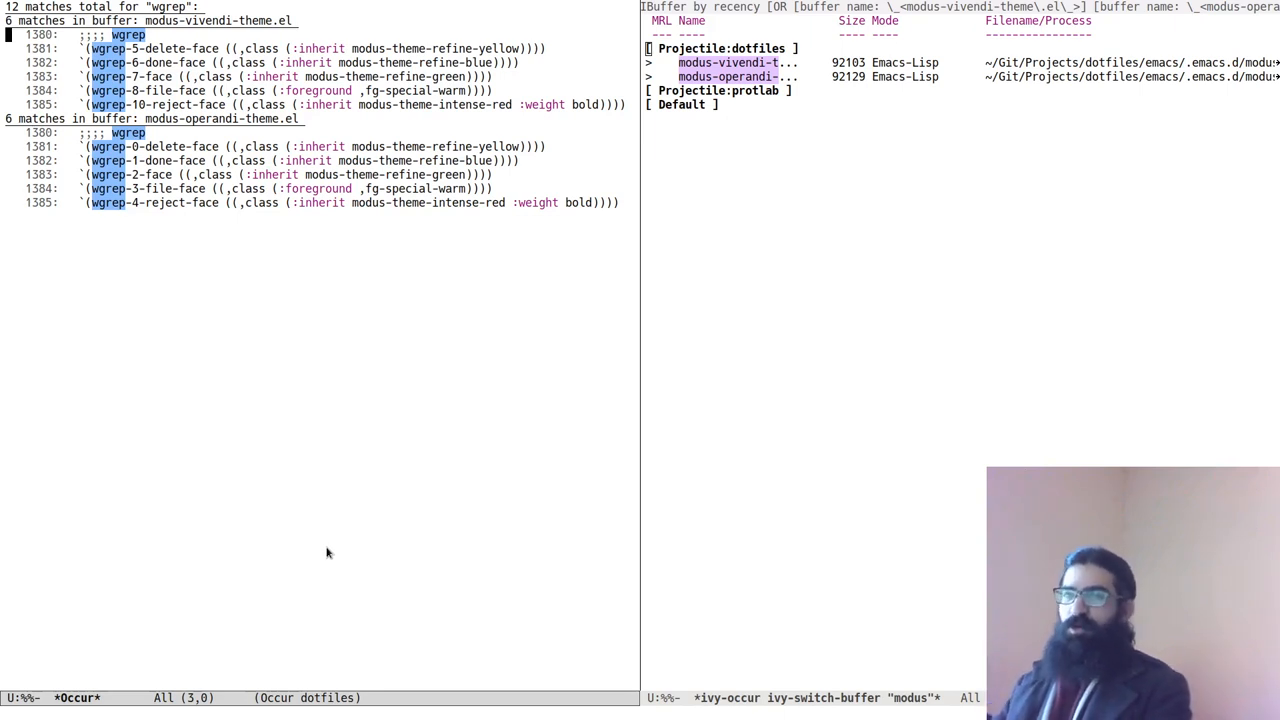
mouse_move(335, 527)
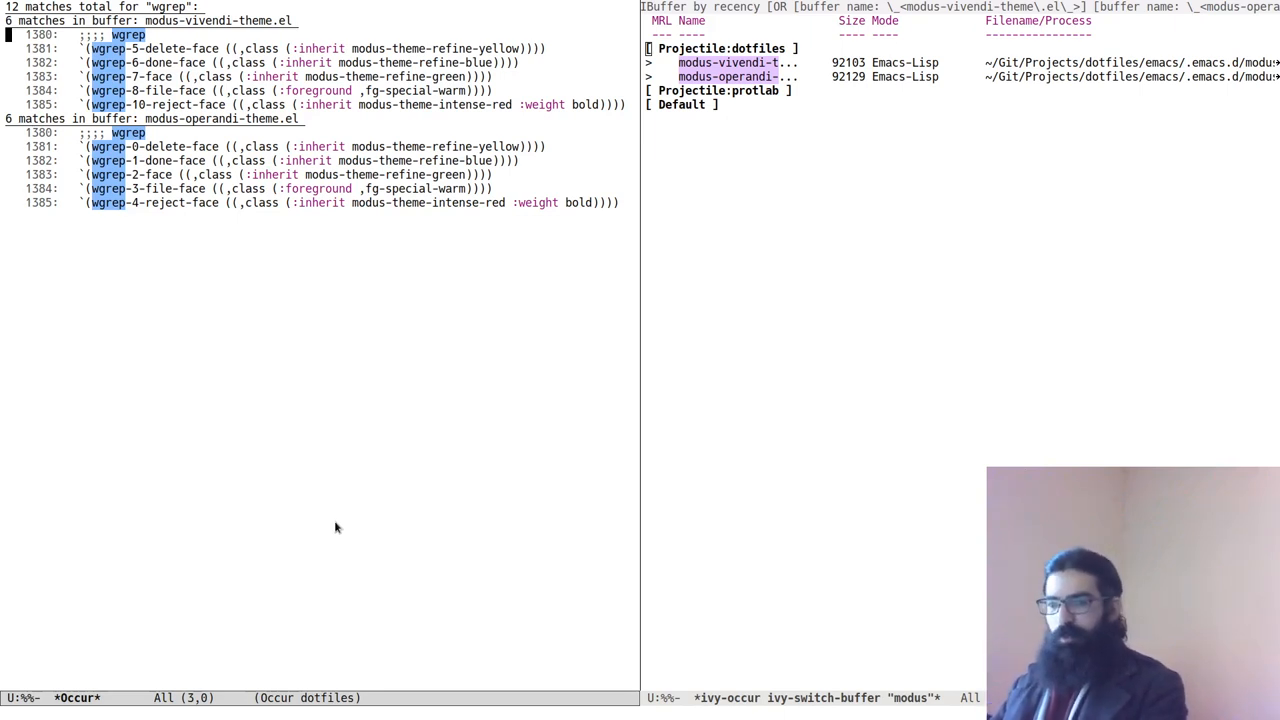
mouse_move(312, 596)
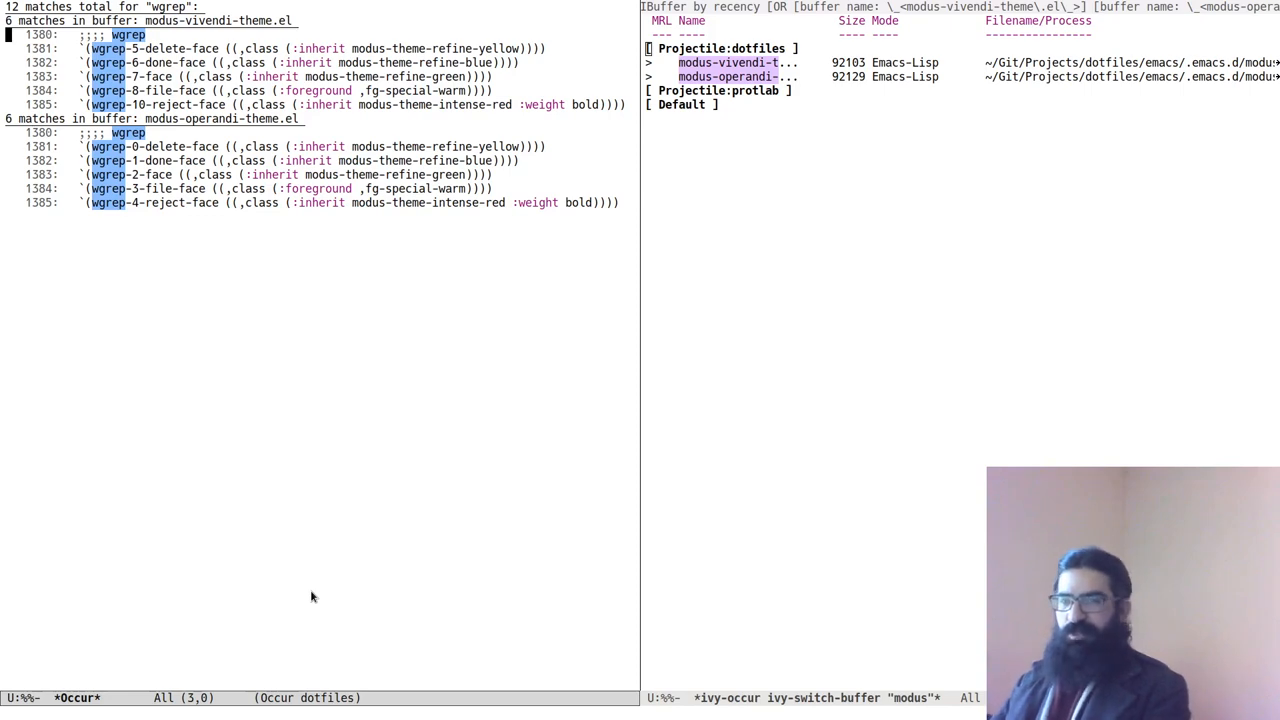
mouse_move(424, 535)
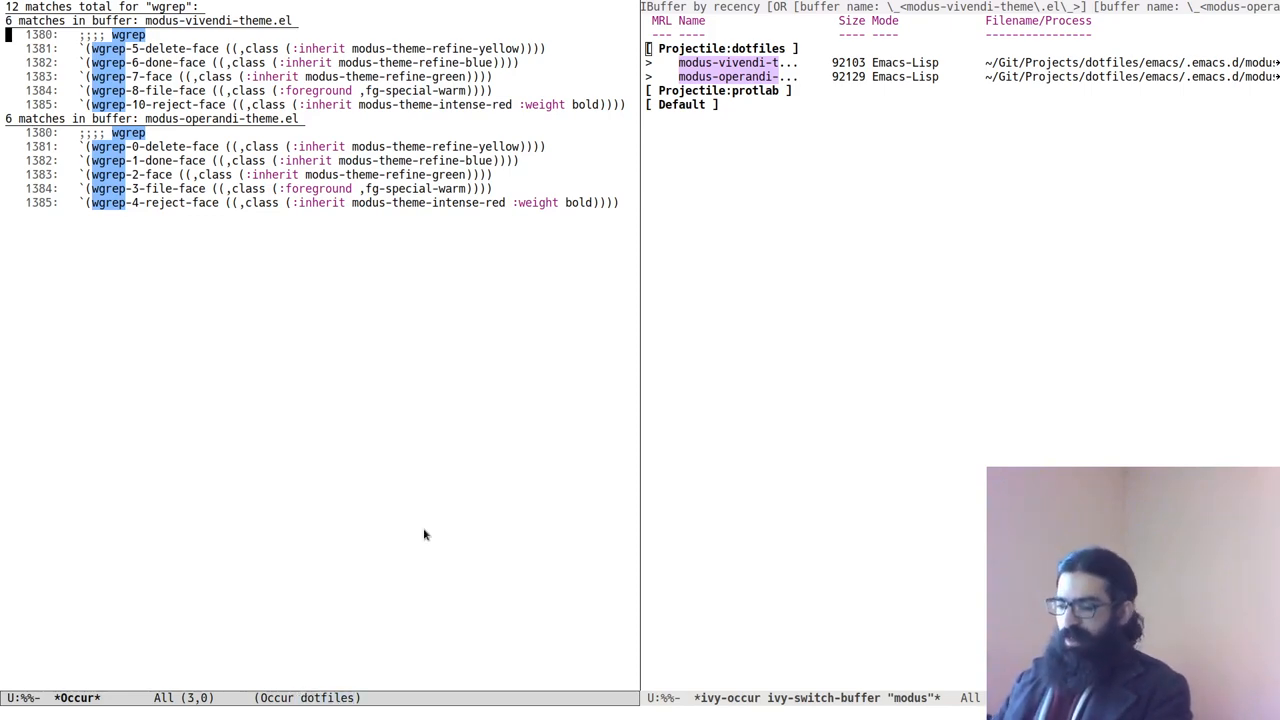
- Show the Occur mode help listing occur-edit-mode and other key bindings
key("C-h m")
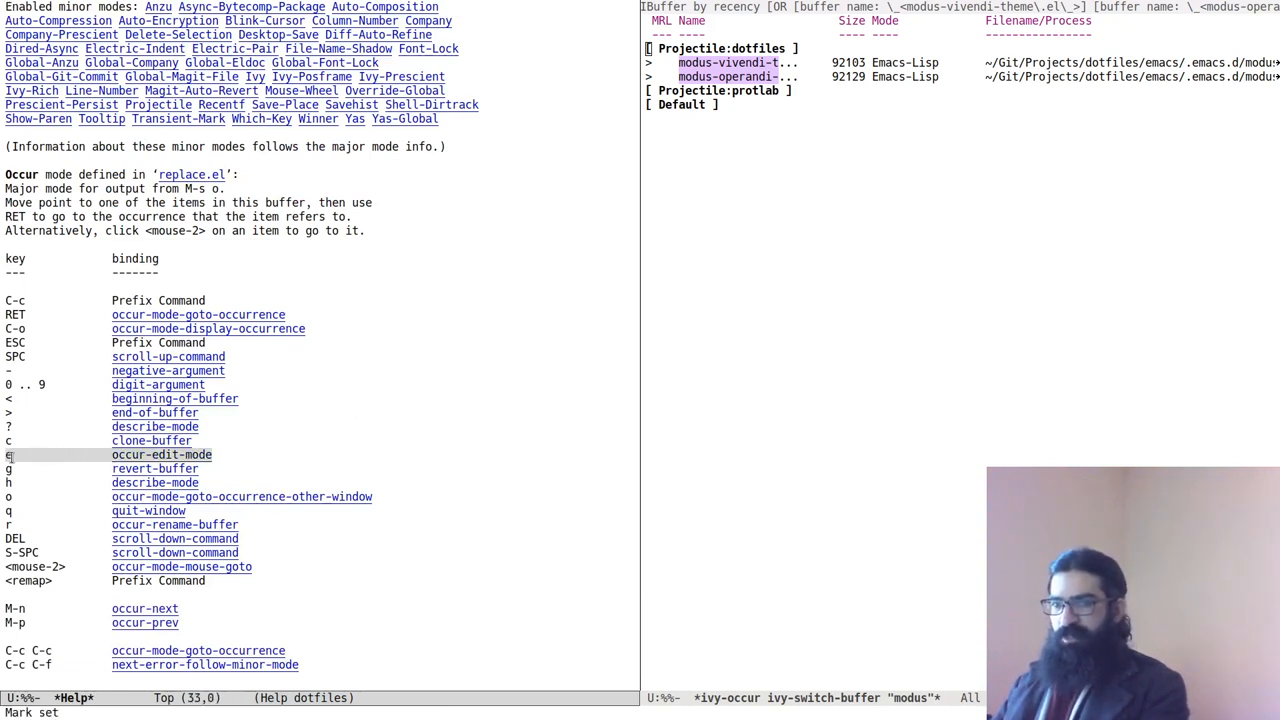
mouse_move(220, 460)
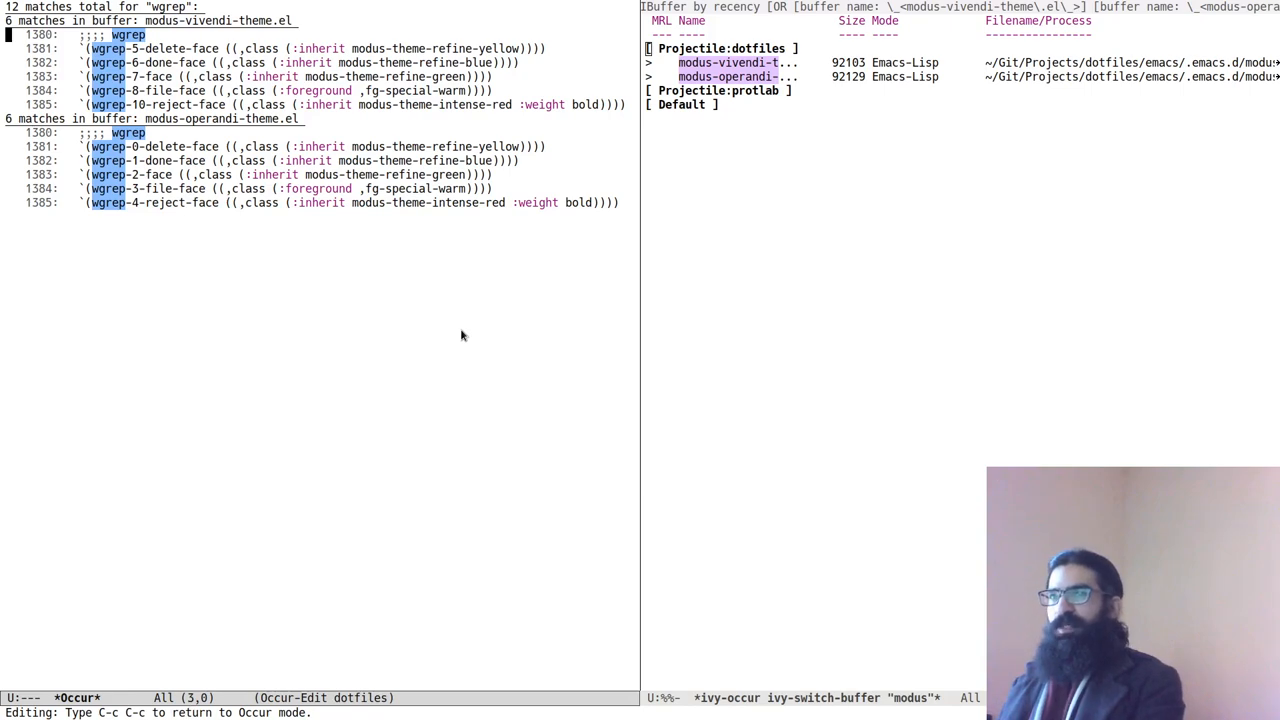
- Uppercase the ;;;; wgrep heading to WGREP in the modus-vivendi Occur match
key("C-e")
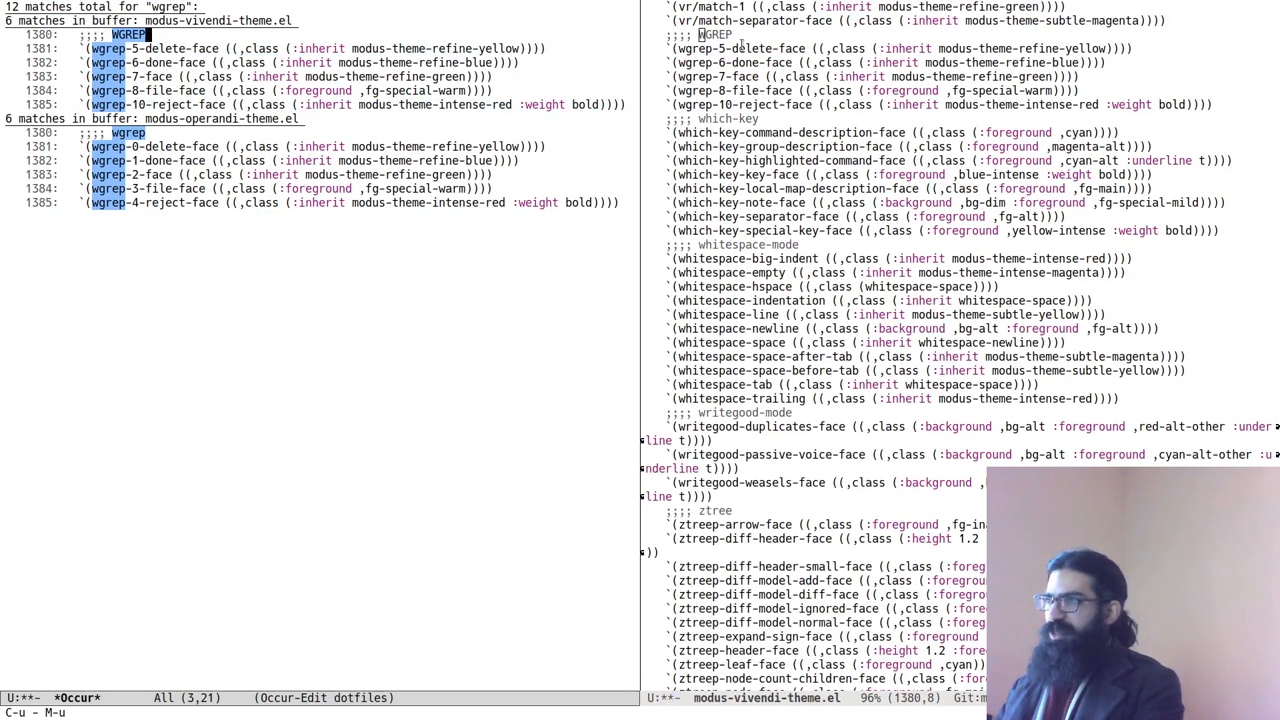
mouse_move(609, 317)
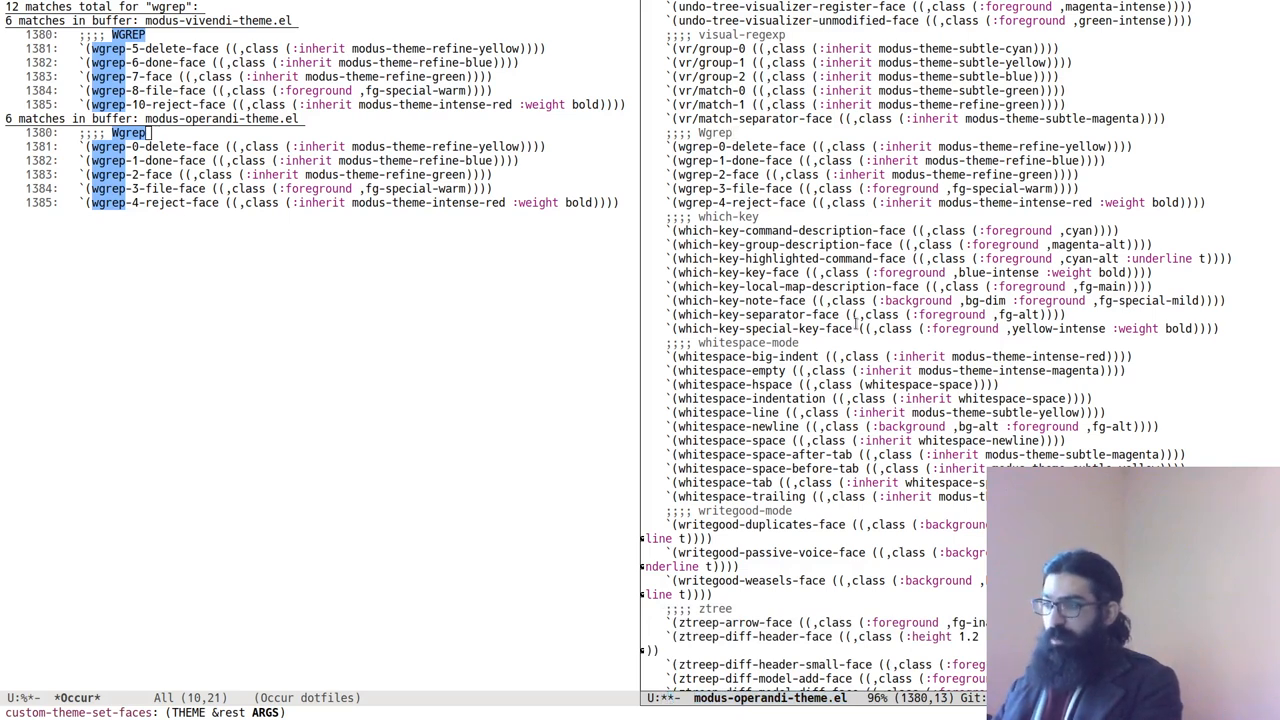
type("viv")
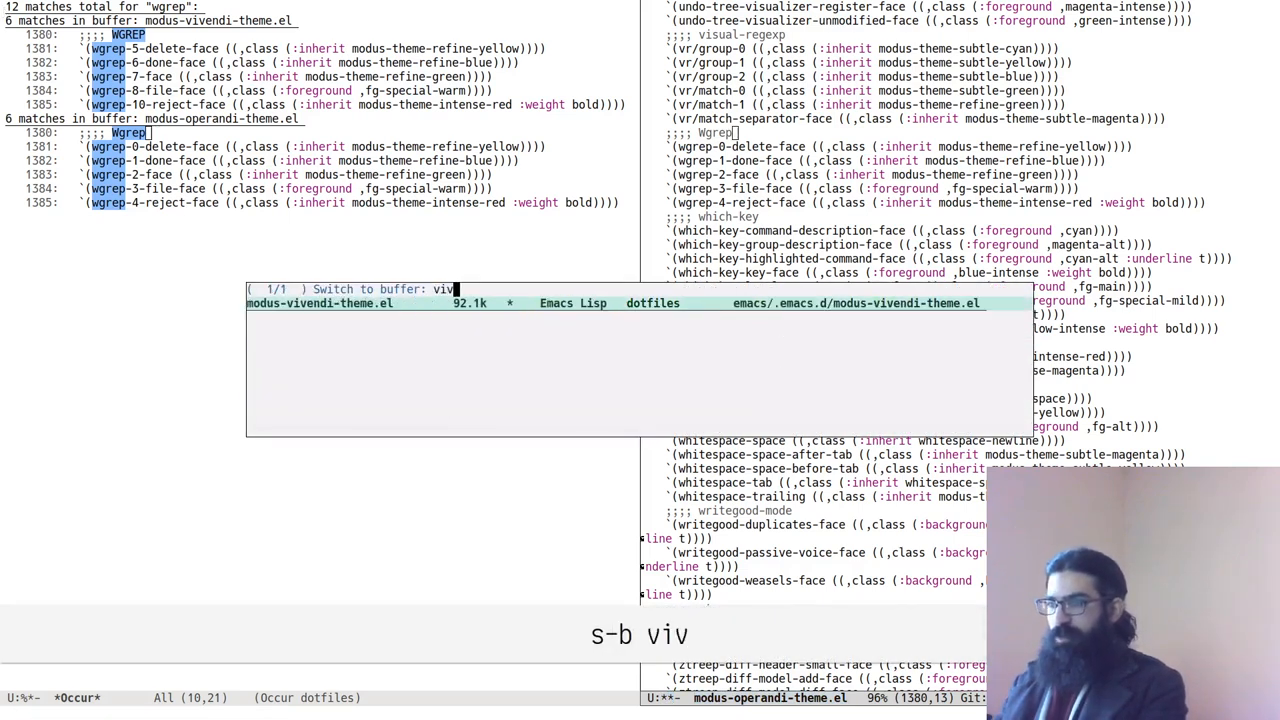
key("return")
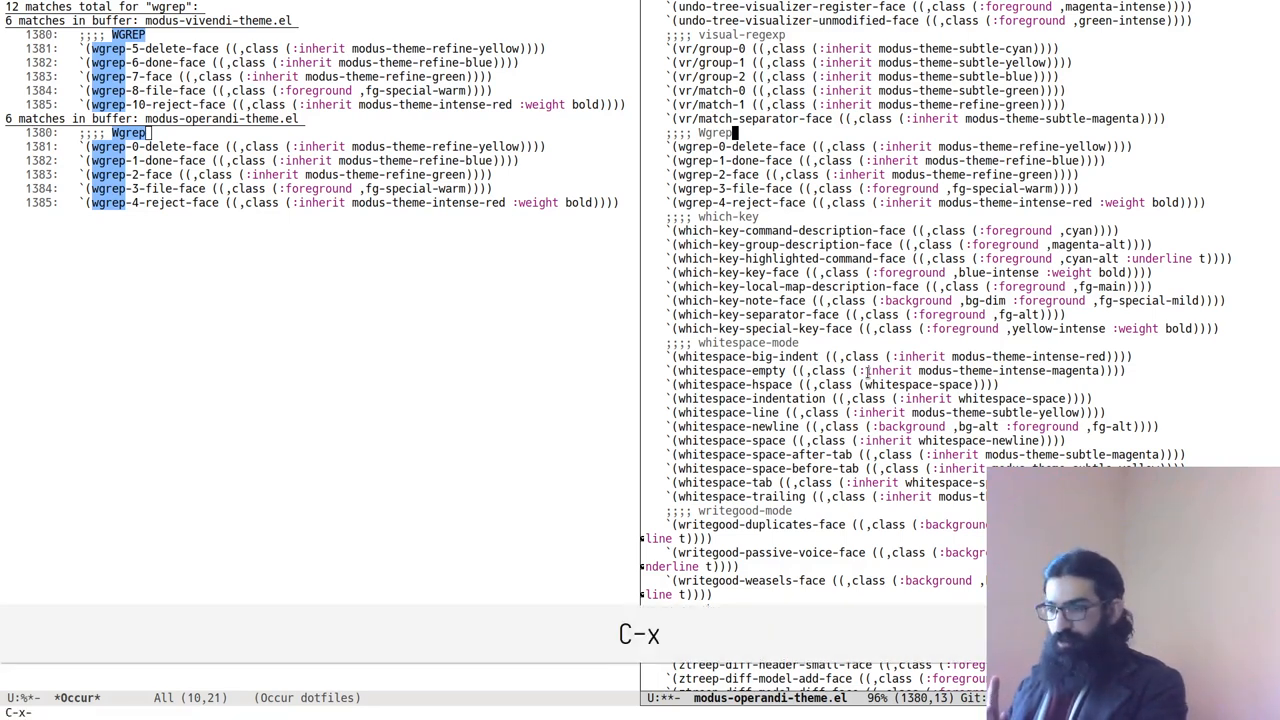
- Save the modified modus-vivendi and modus-operandi theme buffers, answering y
key("s")
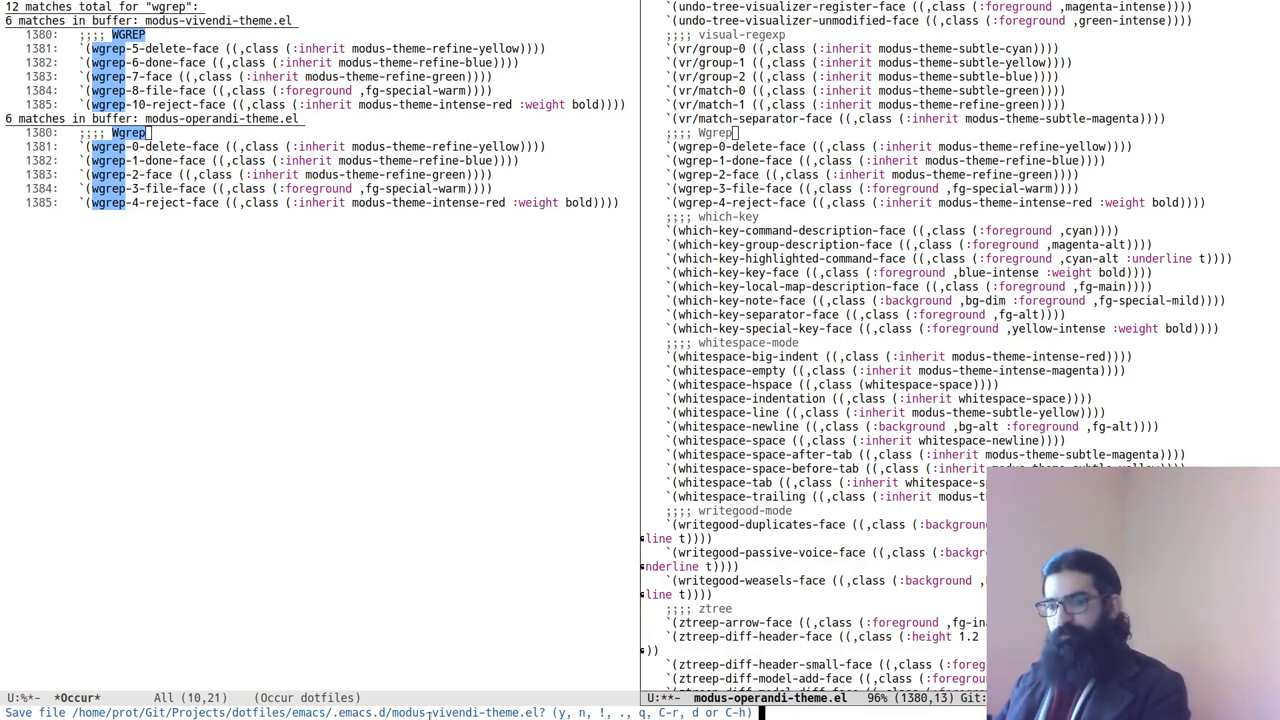
mouse_move(568, 592)
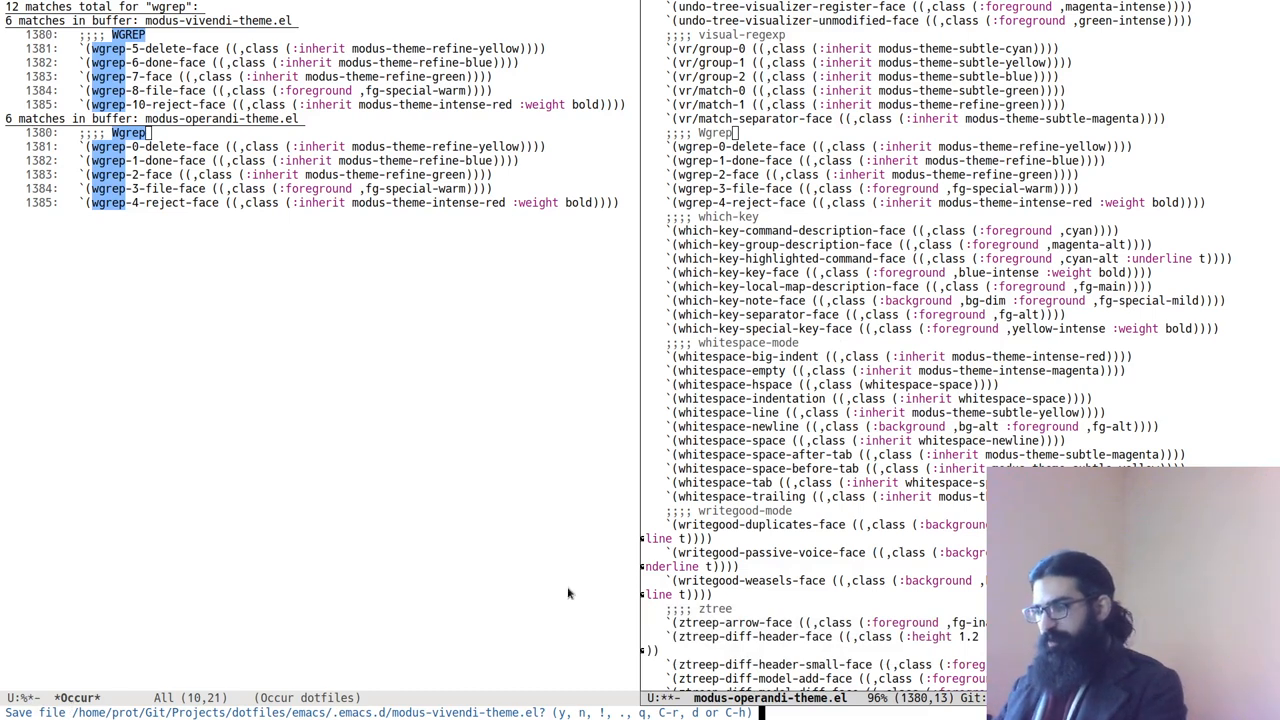
key("y")
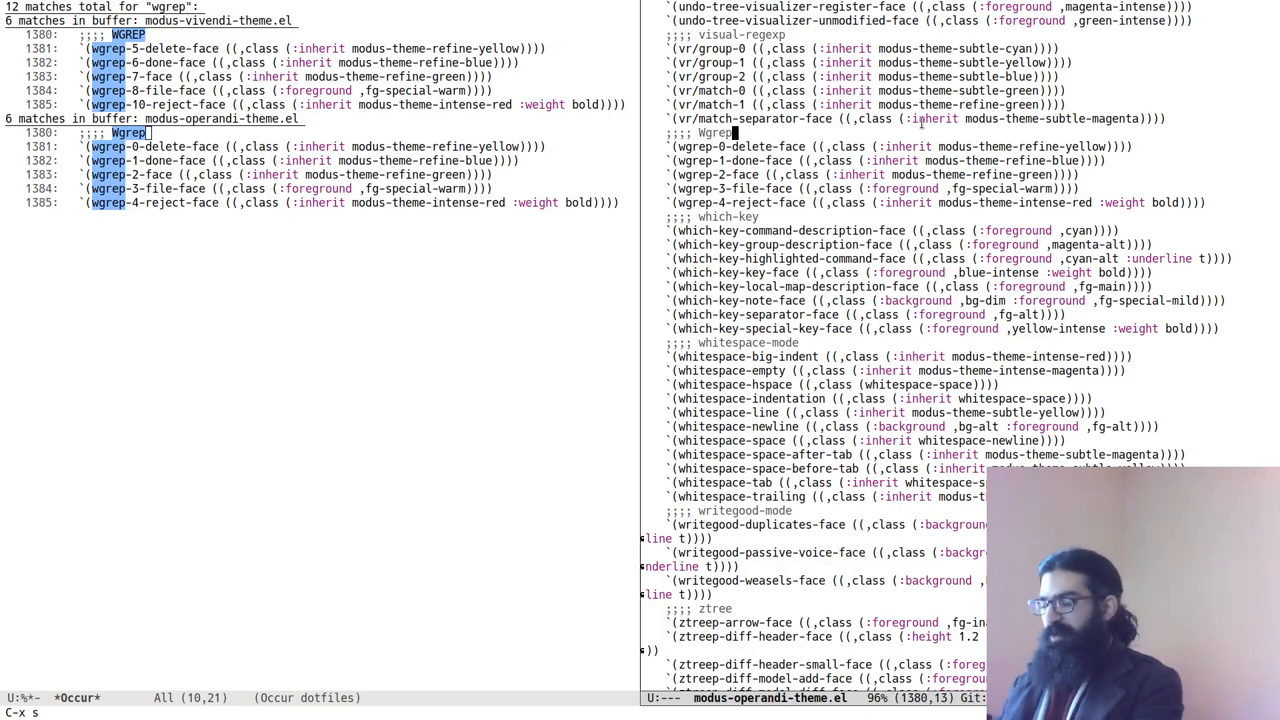
- Query-replace wgrep with WGREP in modus-operandi-theme.el and save it with C-x s
type("wgre")
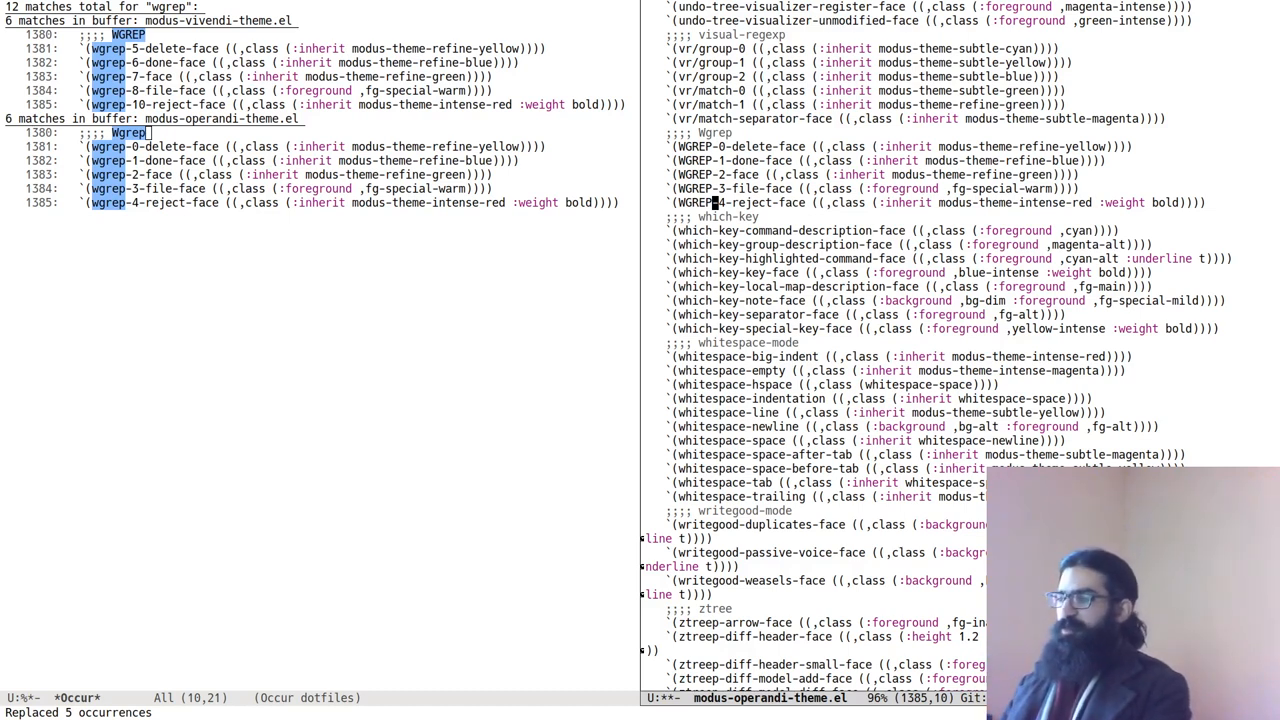
key("C-x s")
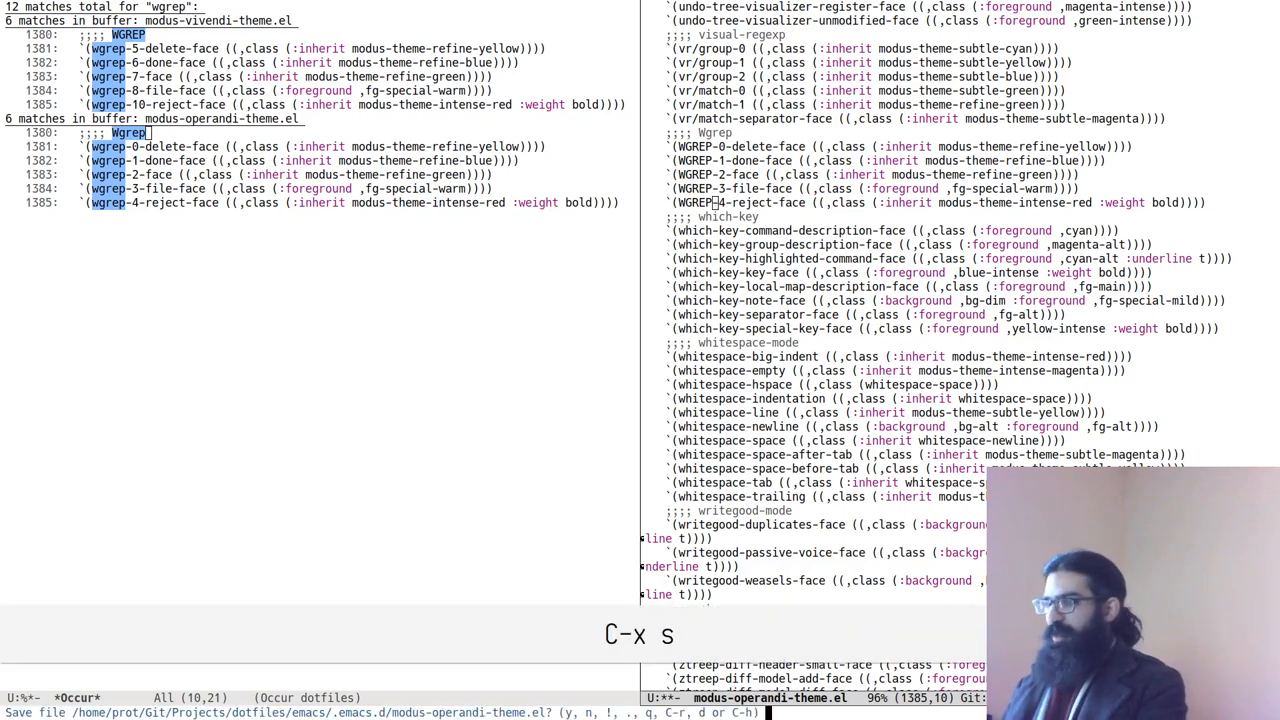
type("y")
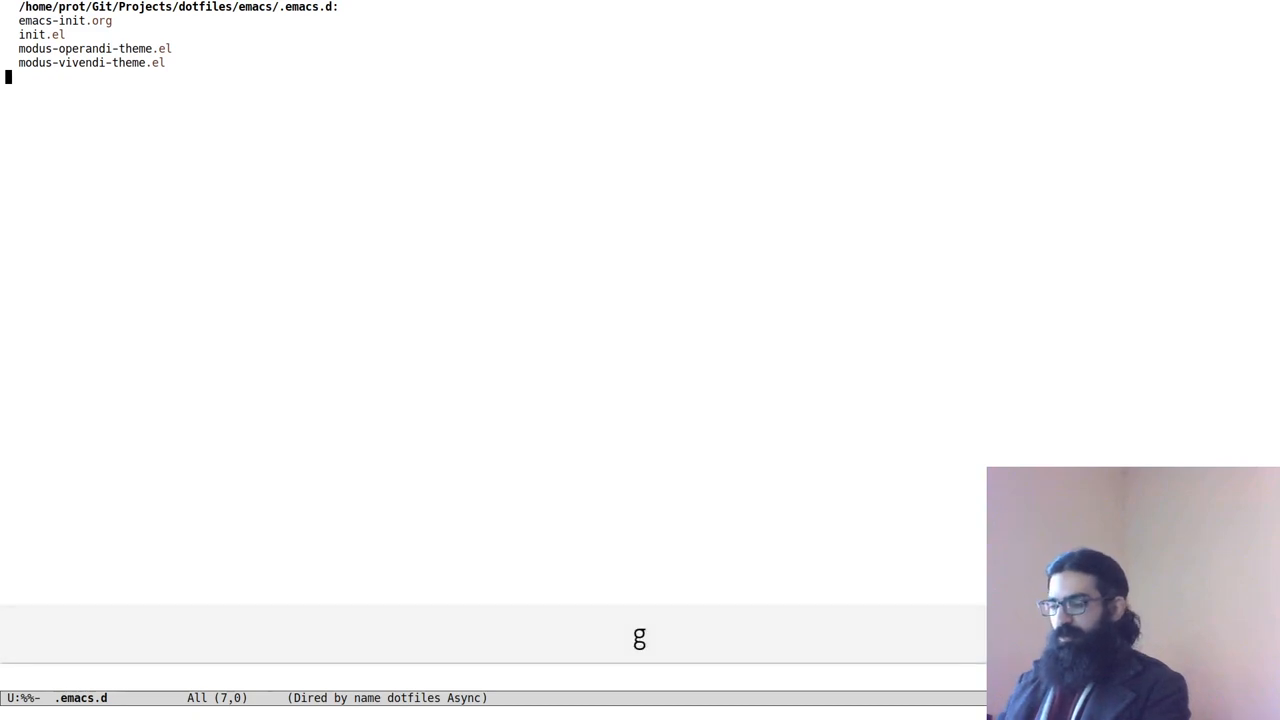
- Toggle Dired file details and mark modus-operandi-theme.el and modus-vivendi-theme.el
key("(")
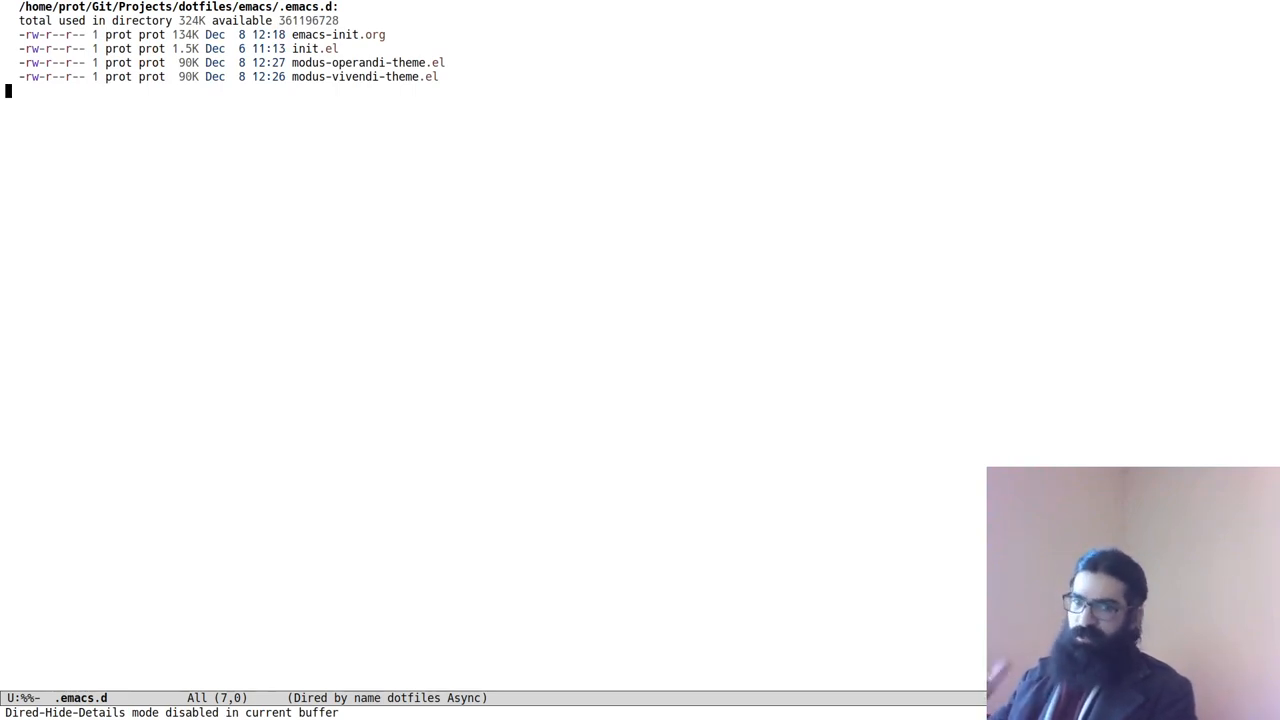
key("(")
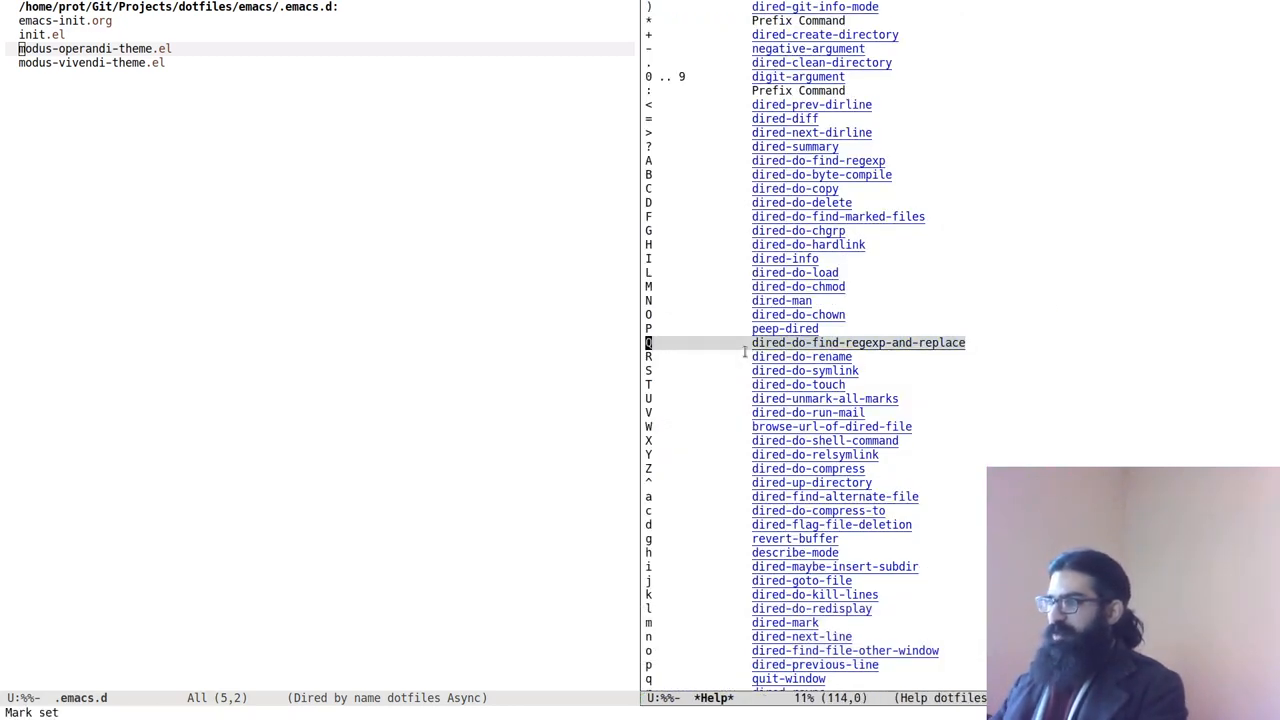
mouse_move(885, 351)
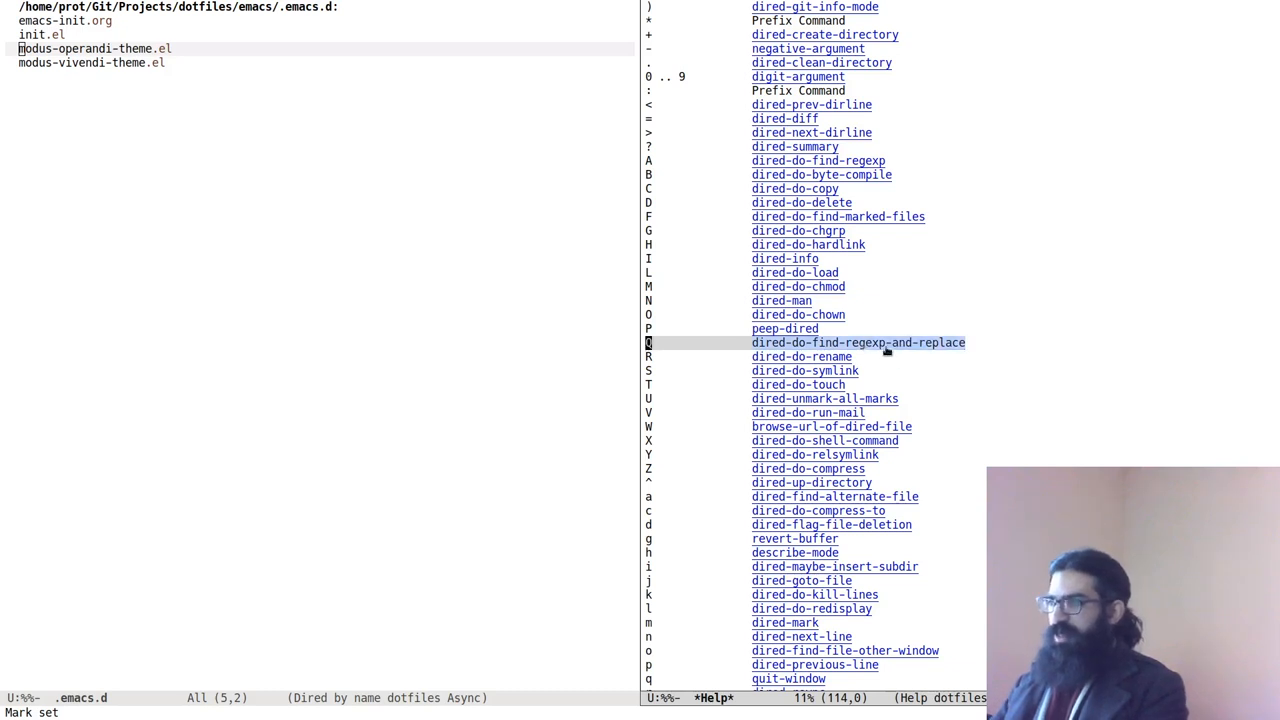
mouse_move(880, 347)
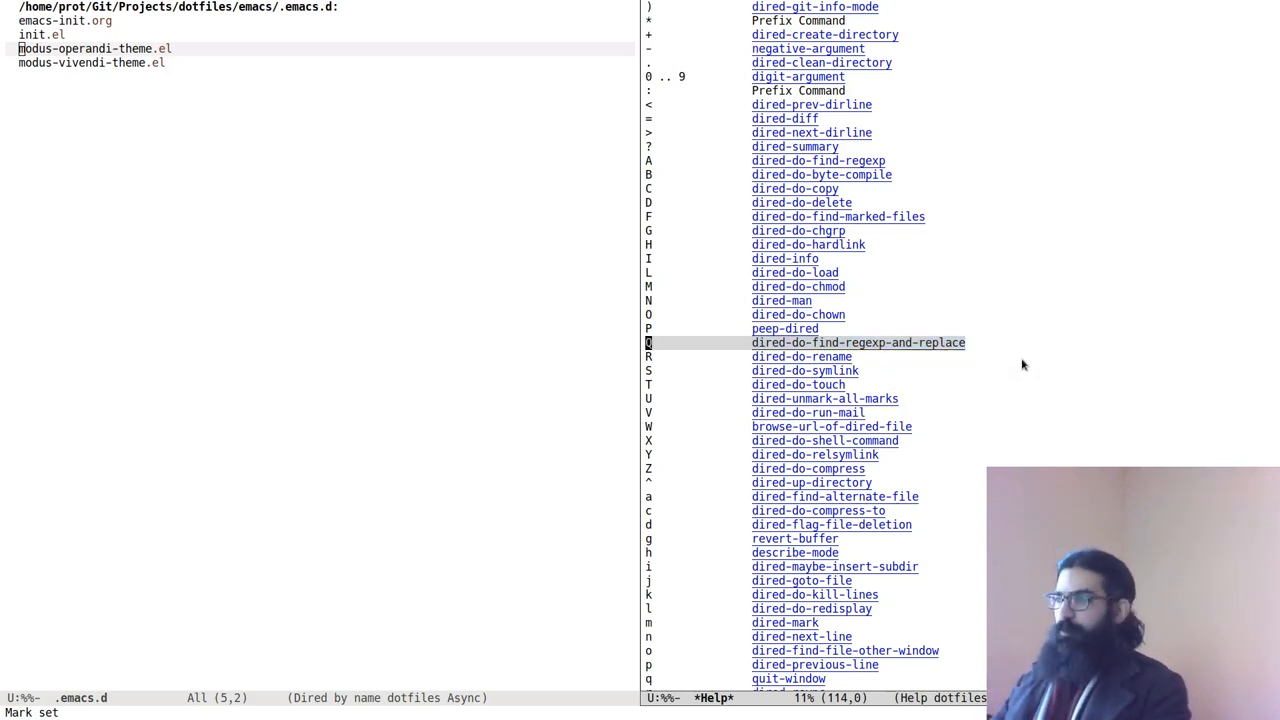
mouse_move(992, 360)
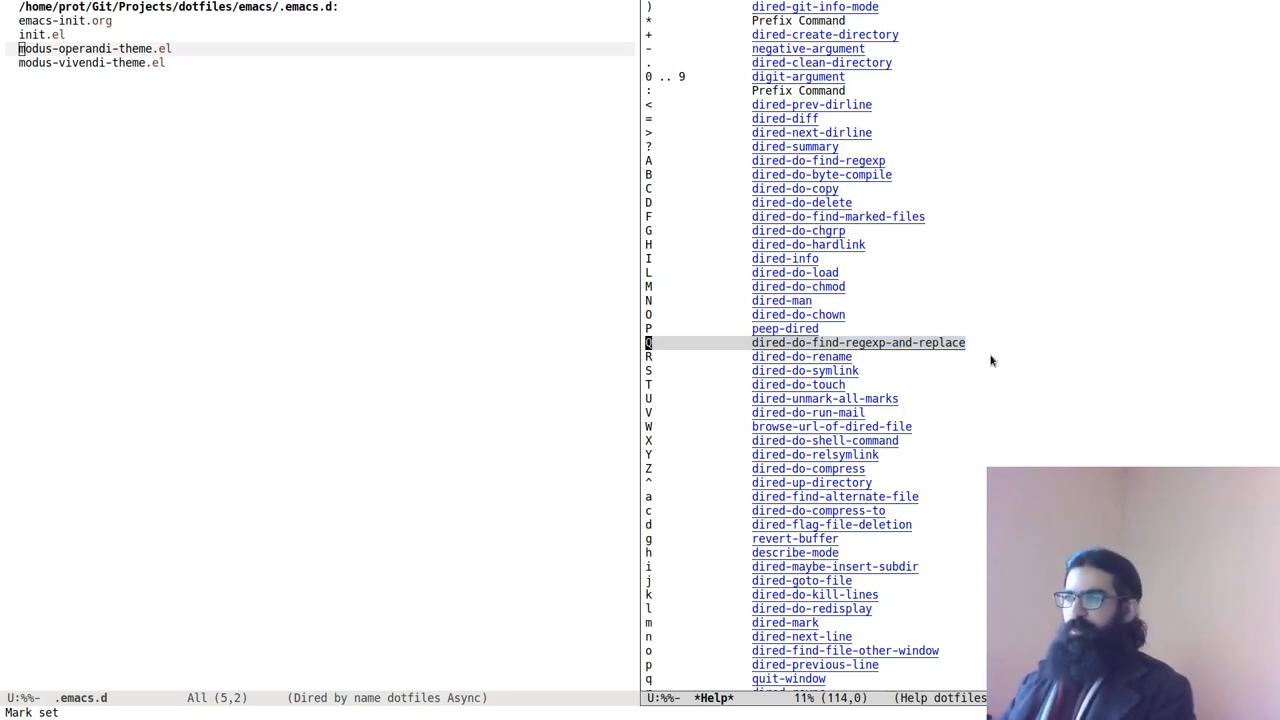
mouse_move(281, 94)
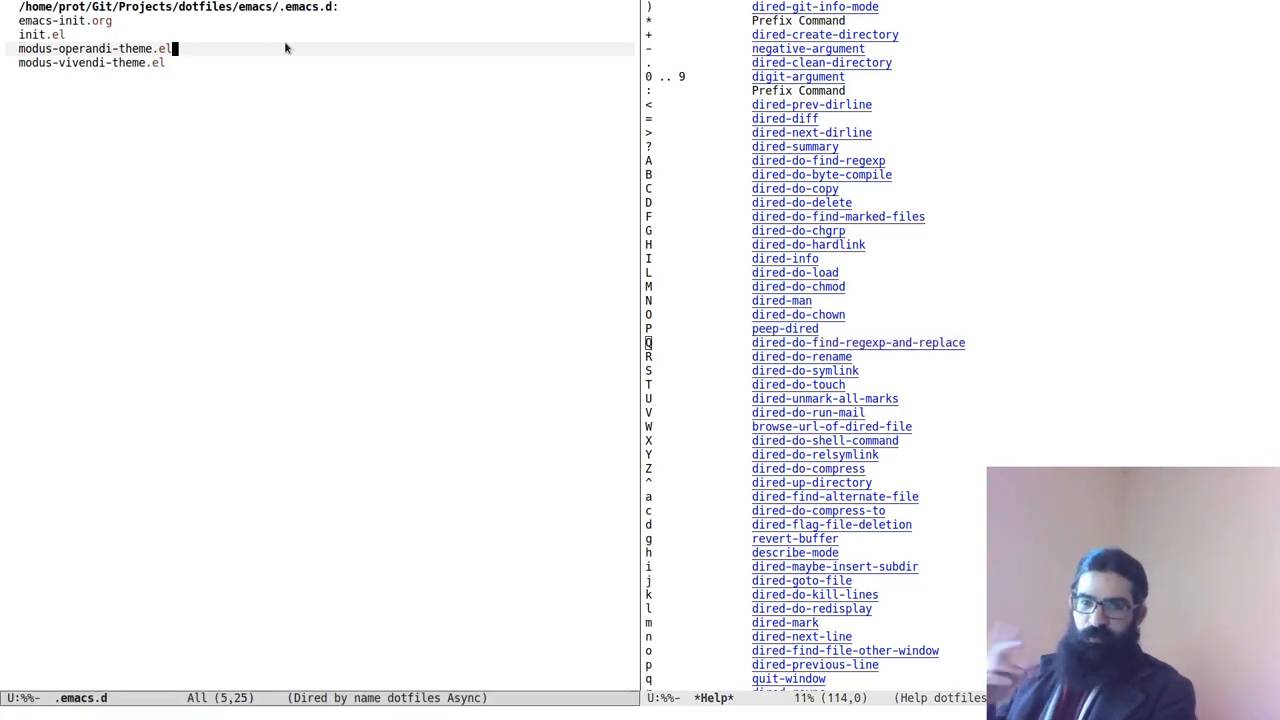
key("C-a")
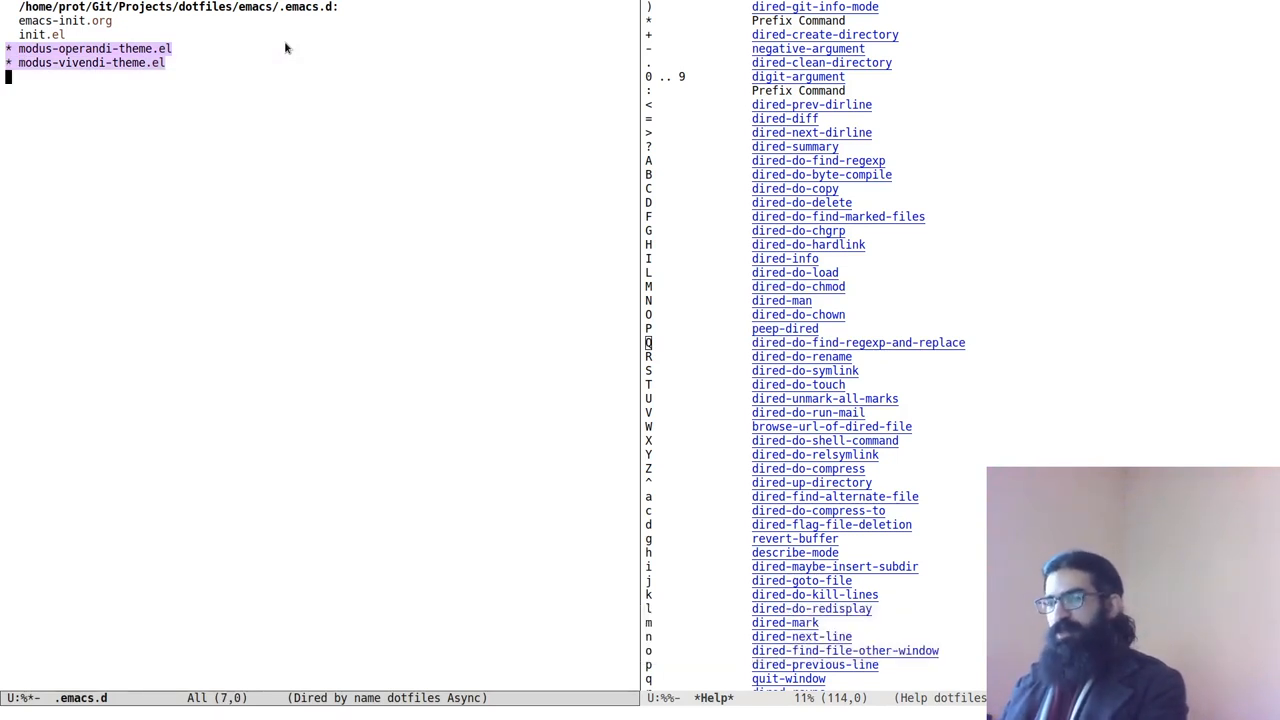
- Start a Q regexp replace of wgrep with Wgrep-TESTING across the marked theme files
key("Q")
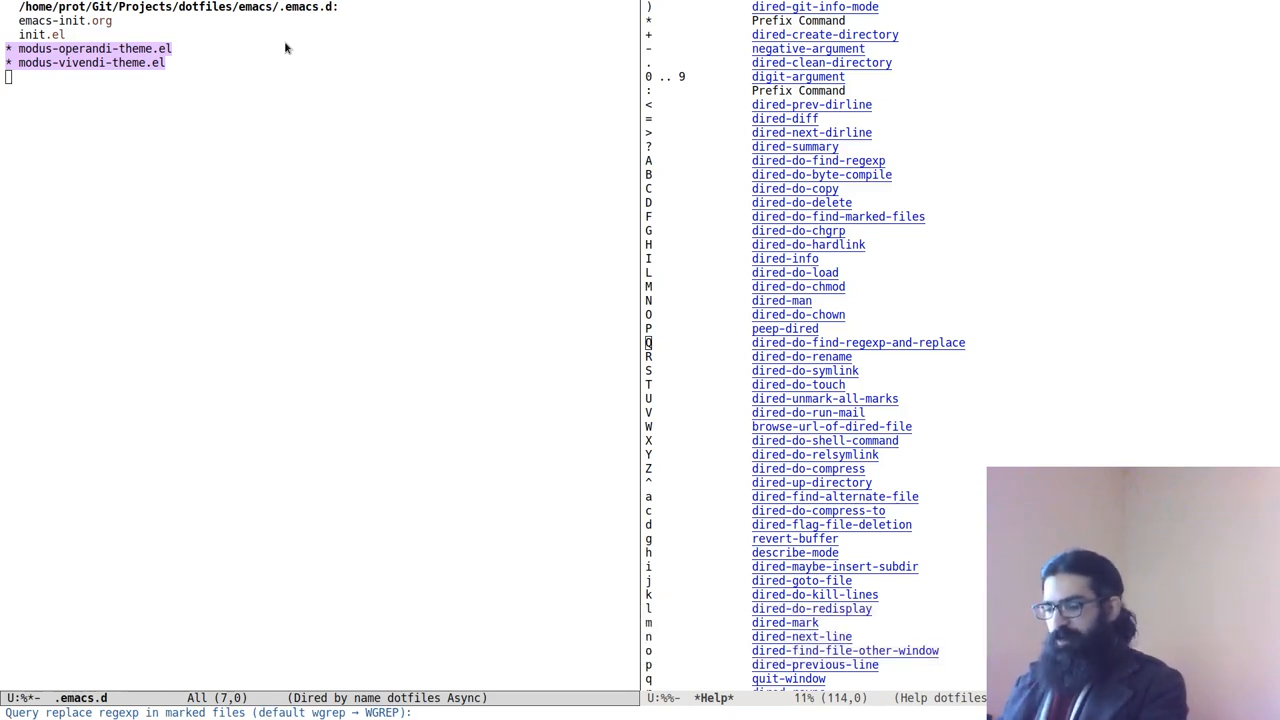
type("W")
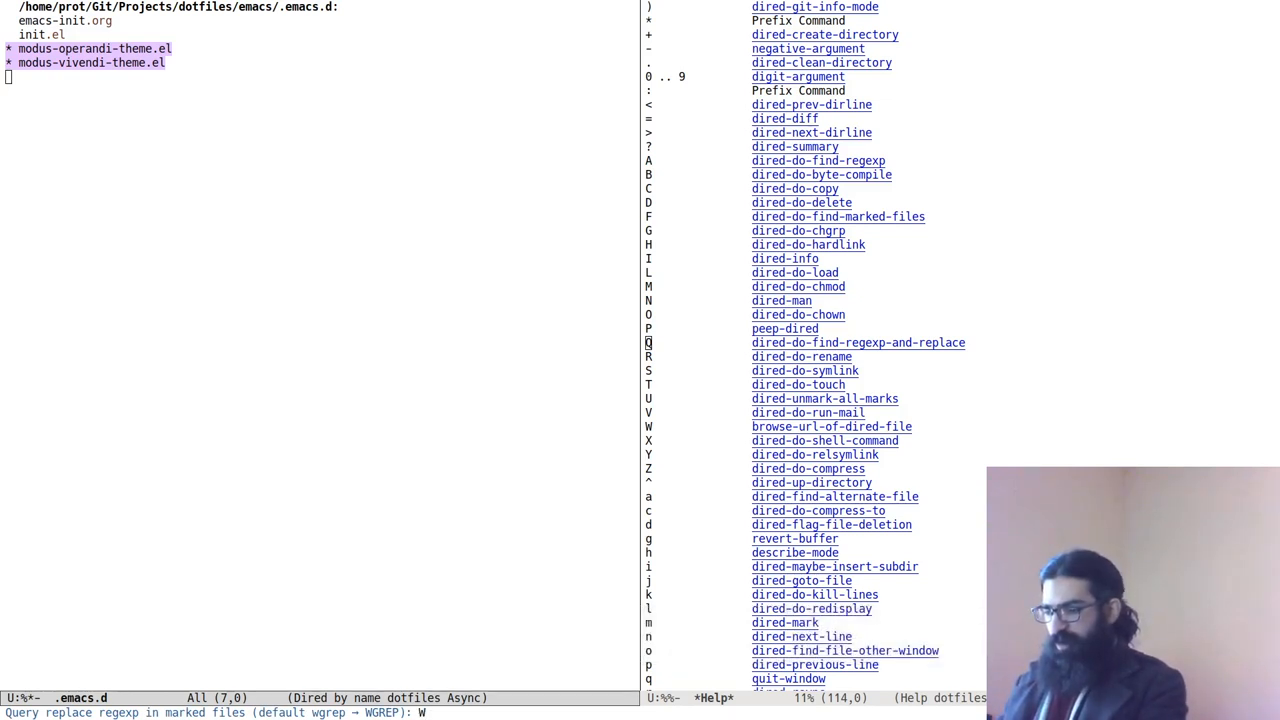
type("gre")
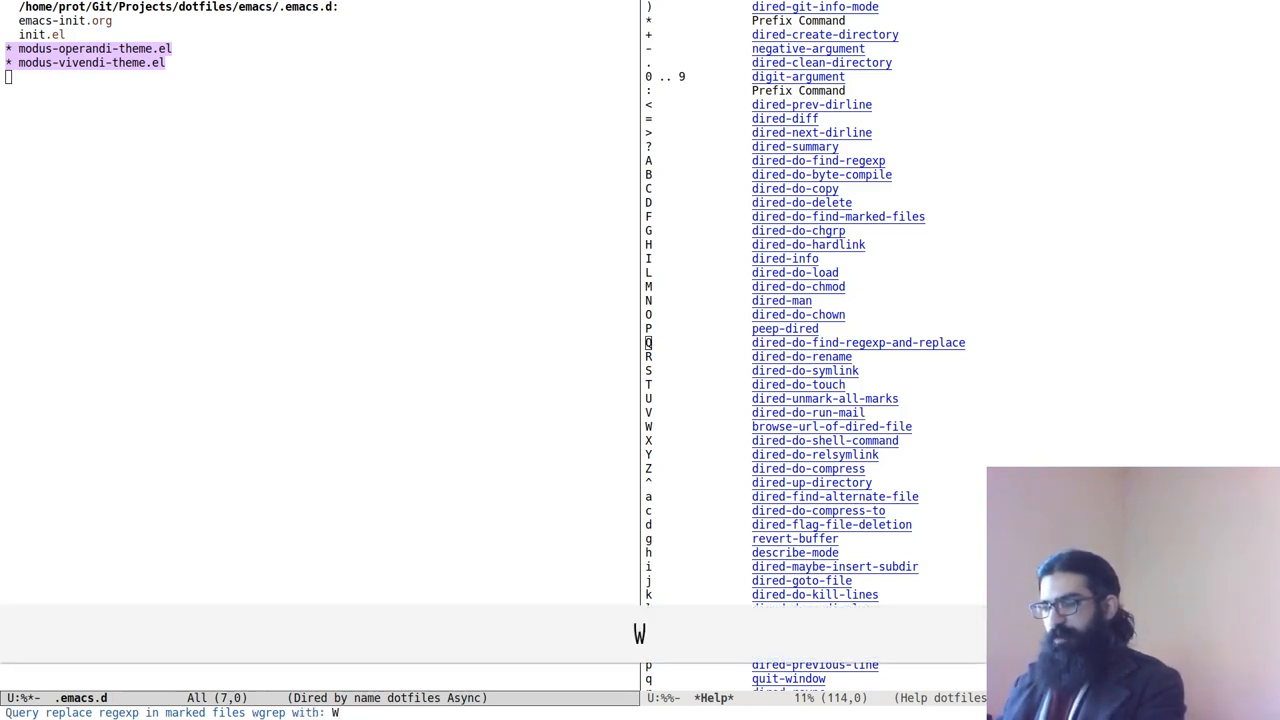
type("grep-")
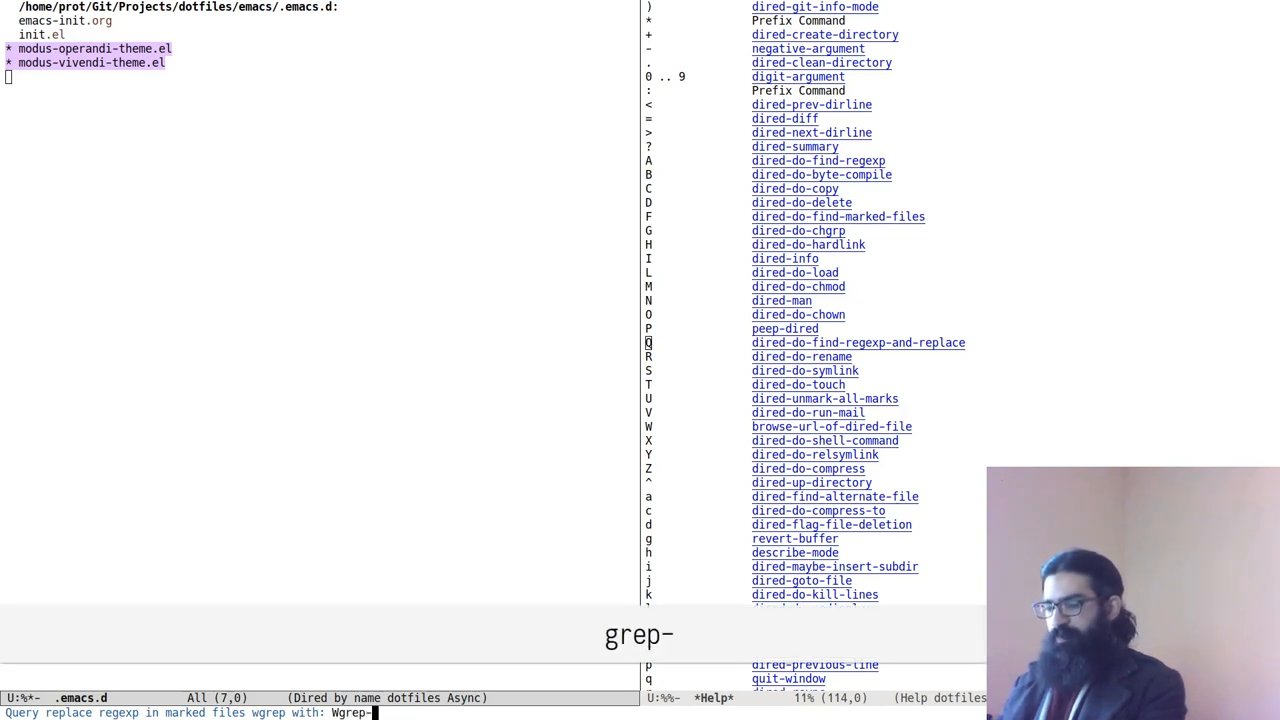
type("TESTIMN")
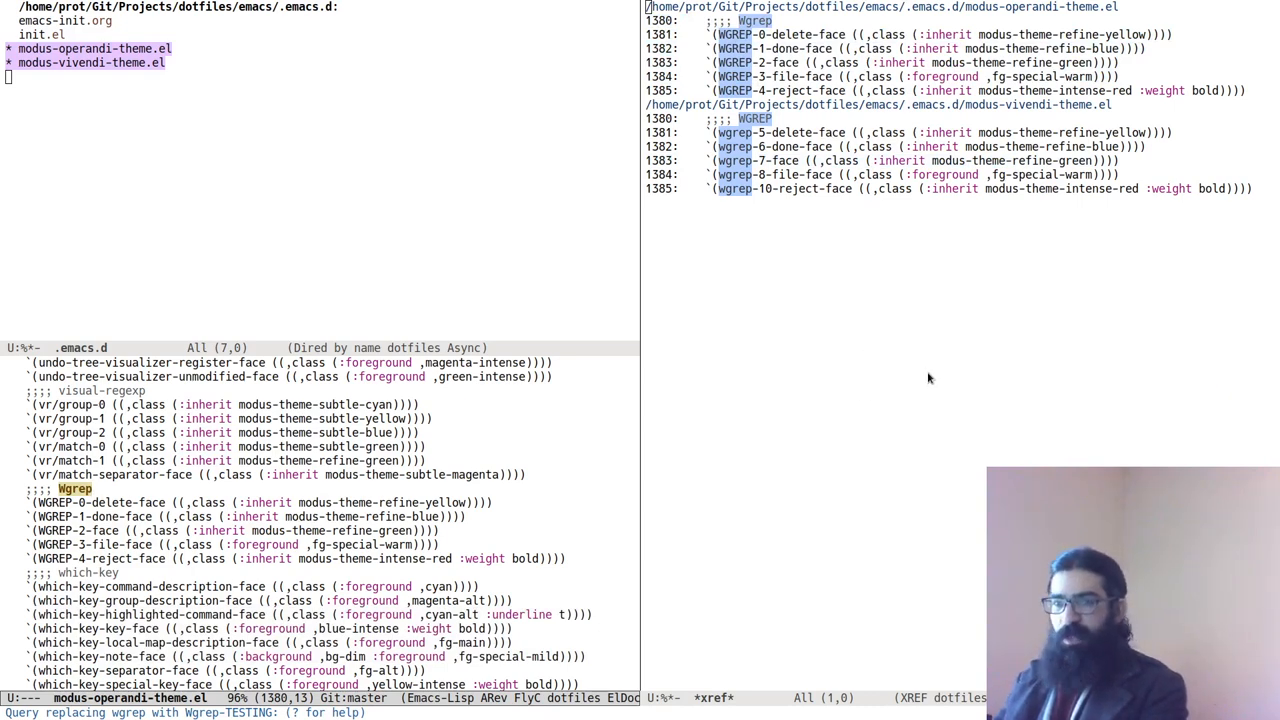
- Replace all wgrep matches with Wgrep-TESTING and save both theme files with y
key("y")
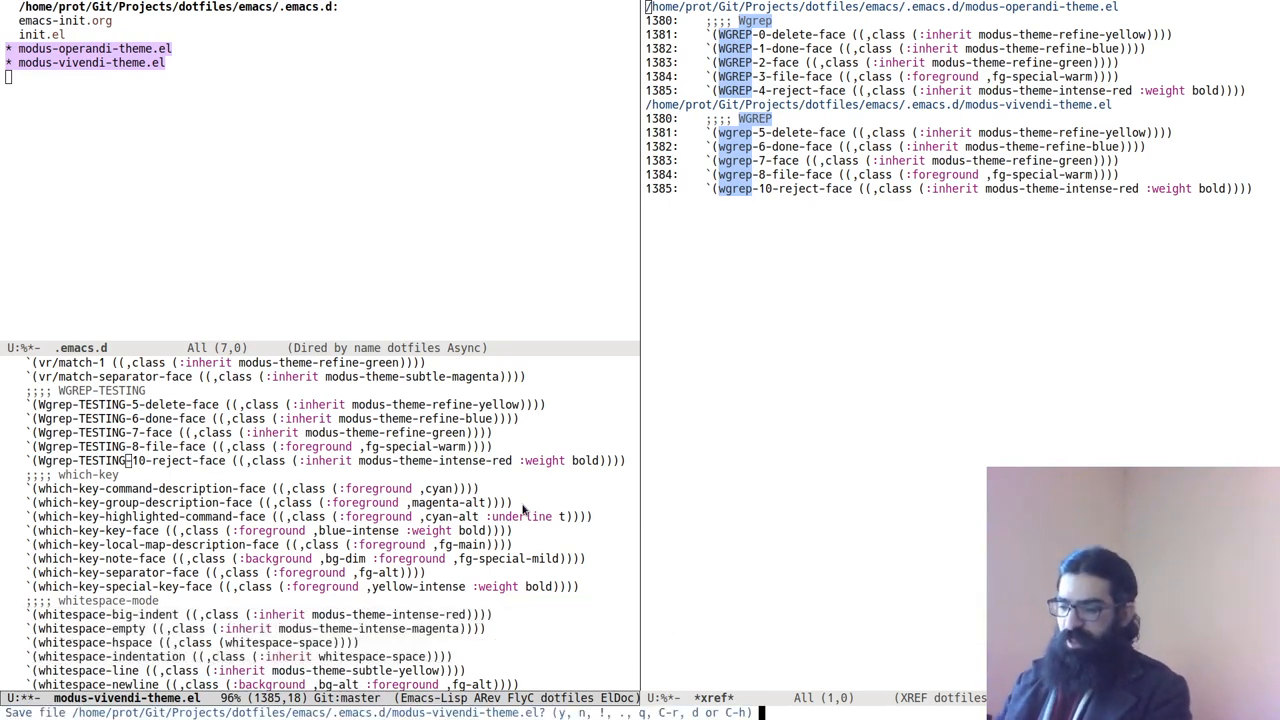
type("y")
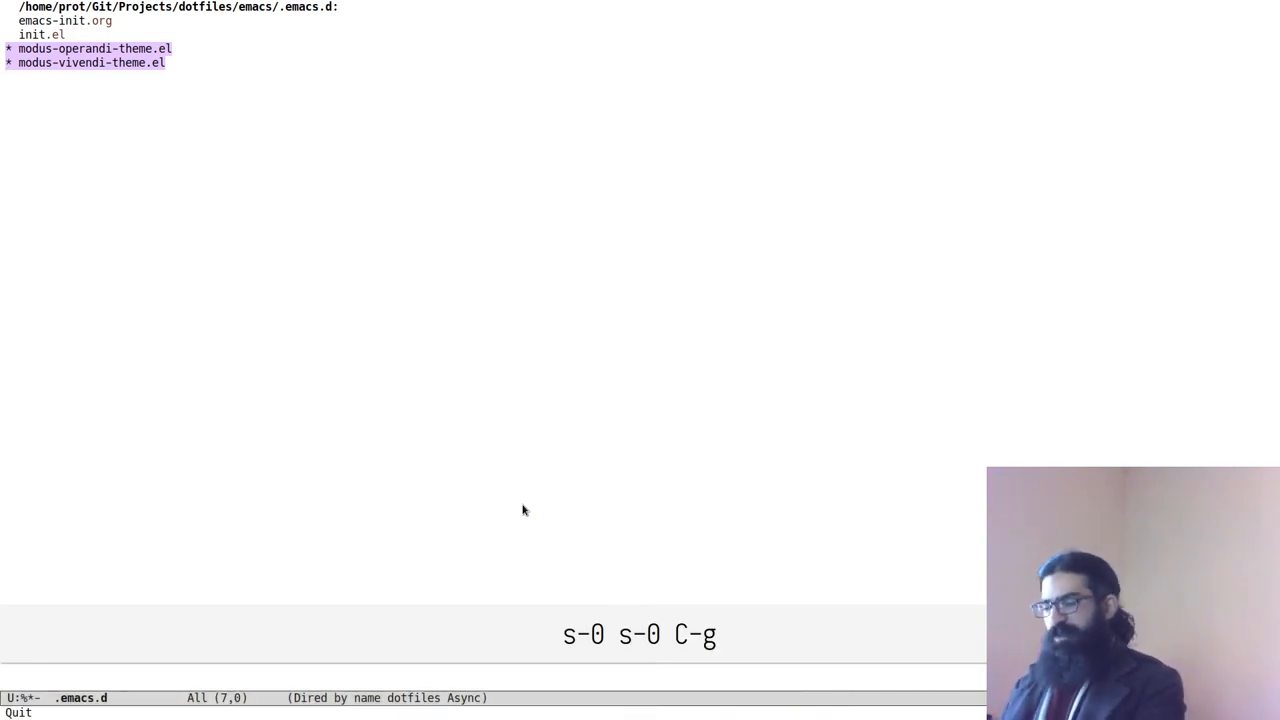
- Unmark both theme files with U, browse counsel-ag and counsel-rg, then cancel
key("U")
type("^counse")
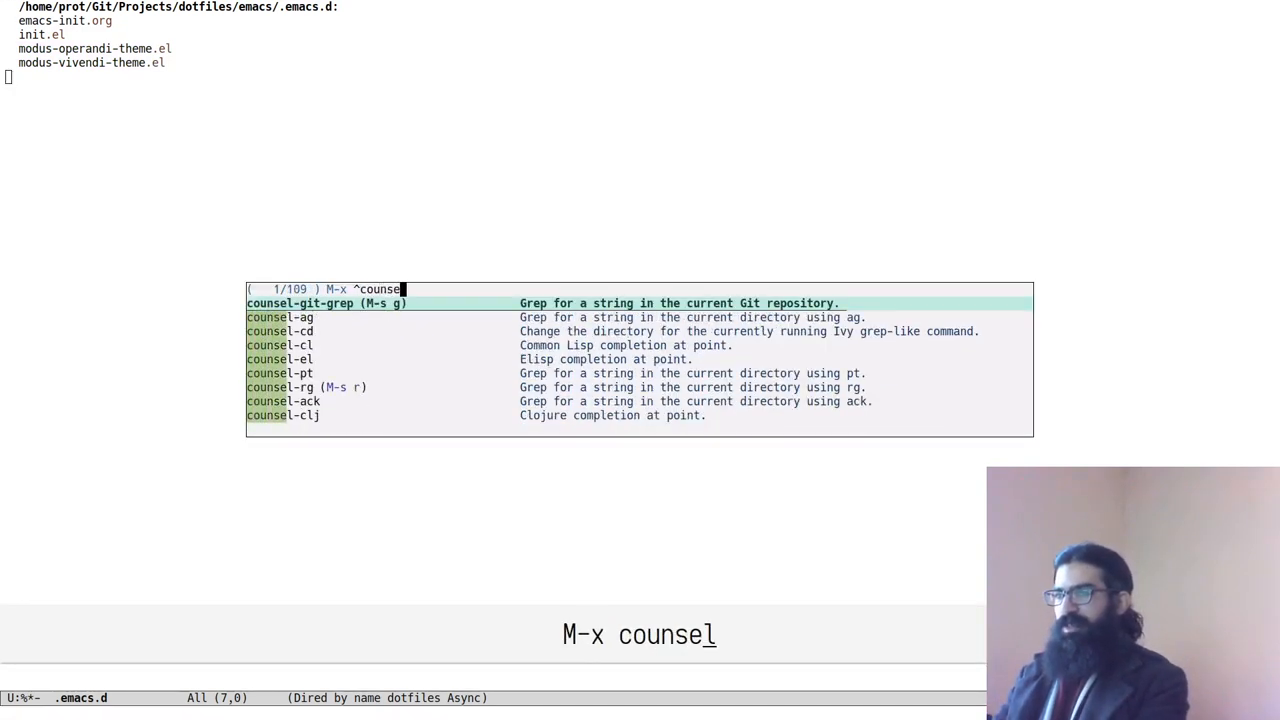
type("-a")
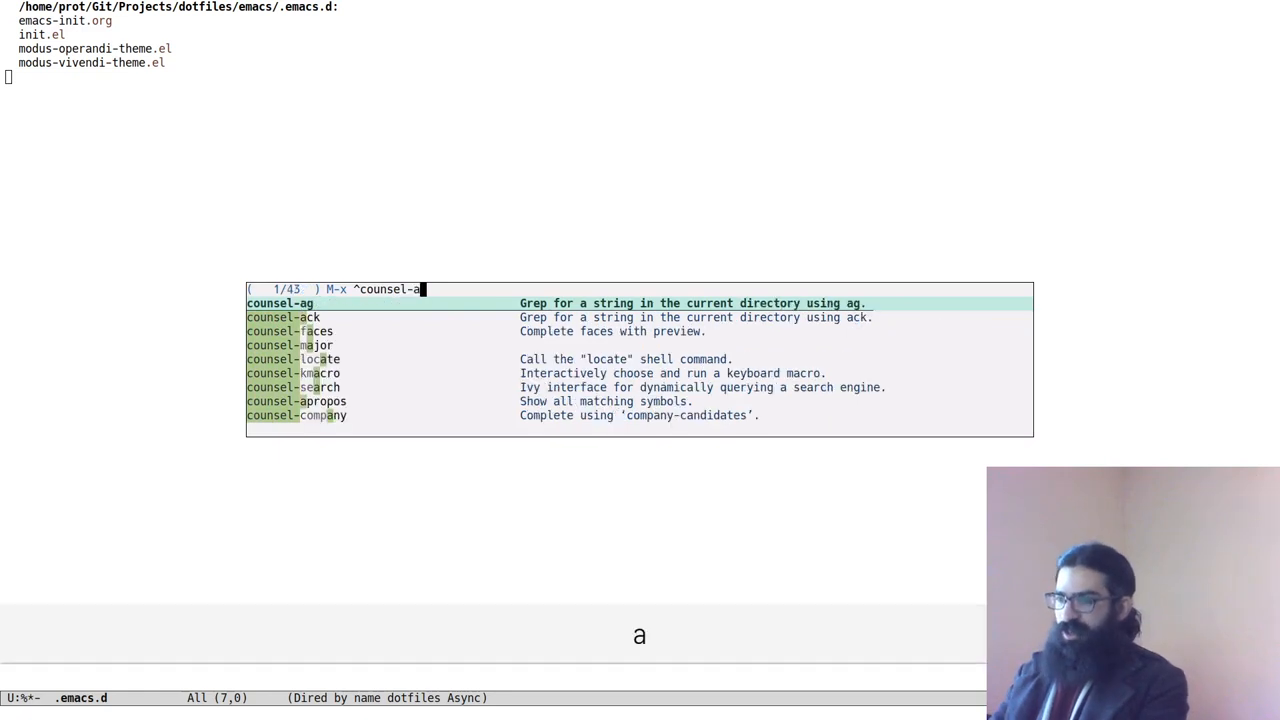
type("g")
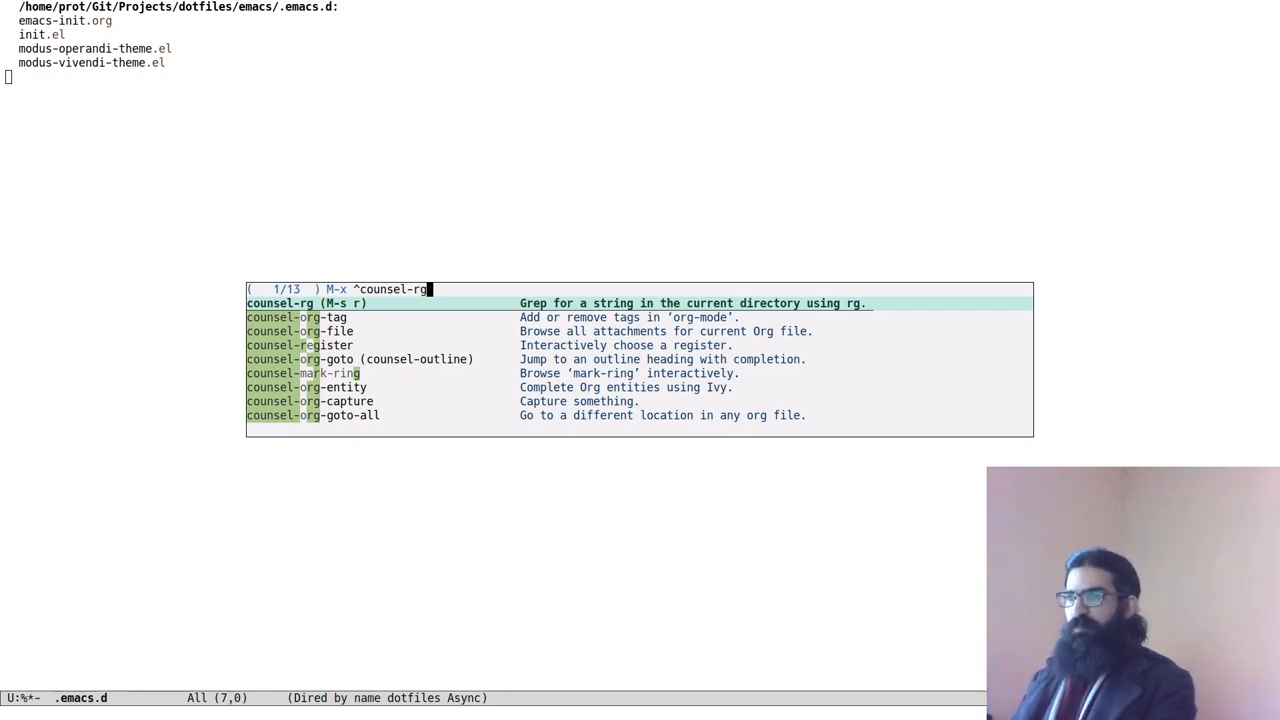
key("C-g")
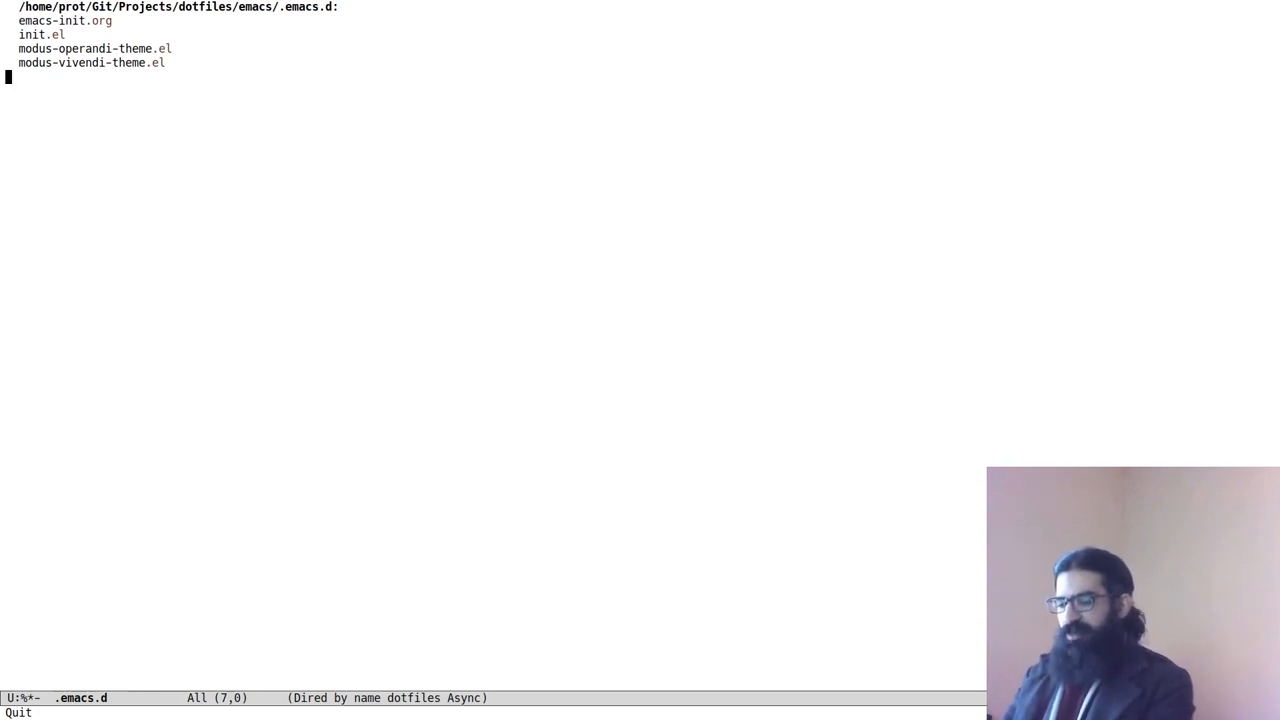
key("C-x b")
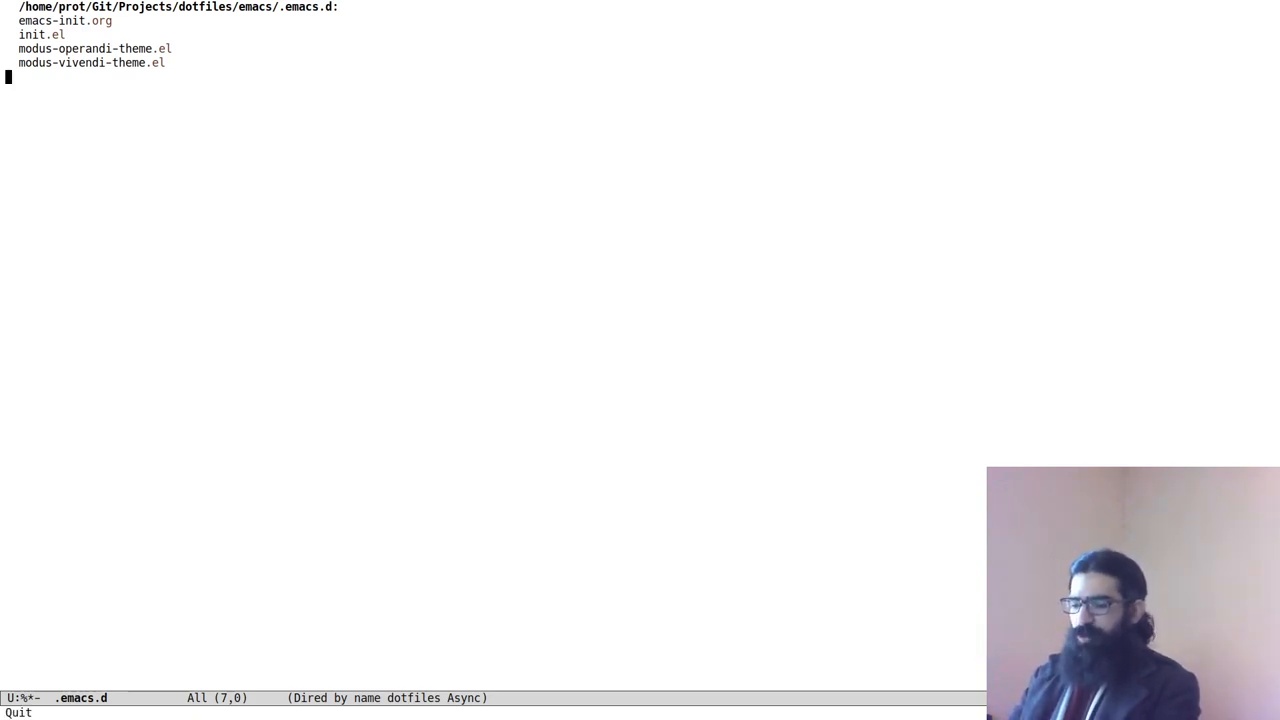
- Run swiper-multi on both modus theme buffers and emacs-init.org, searching for wgrep
type("swiper-")
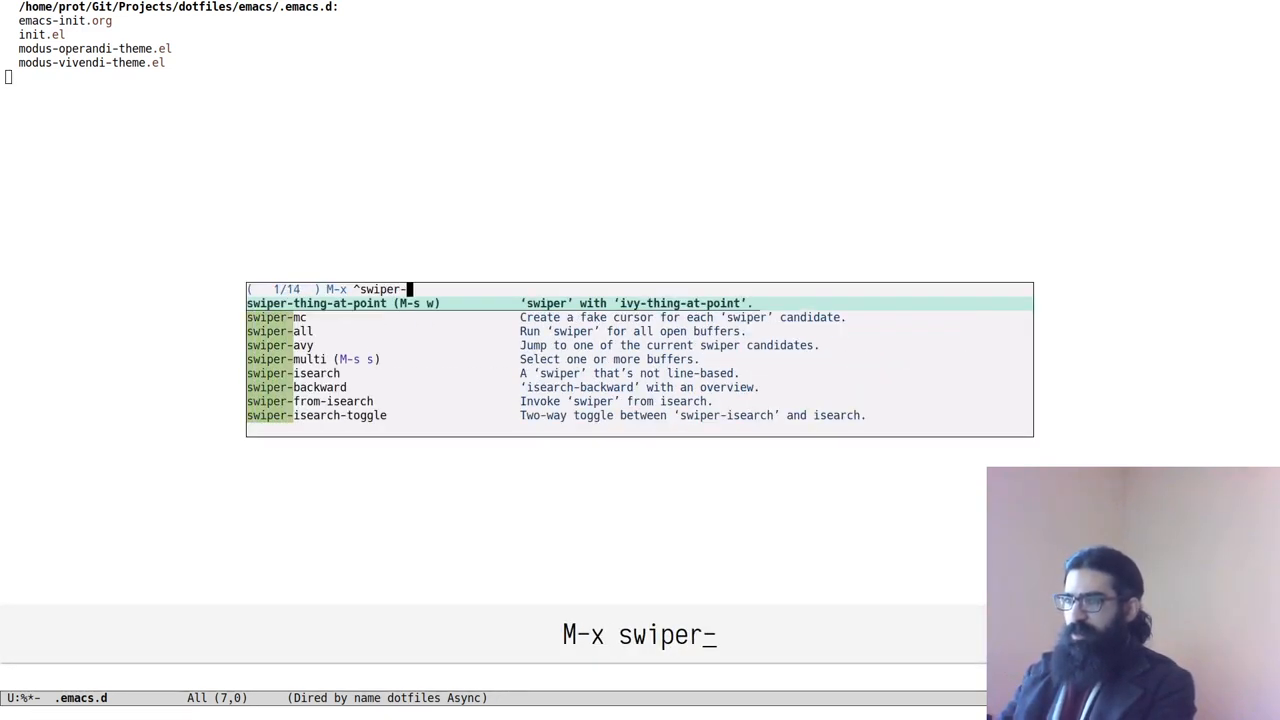
type("multi")
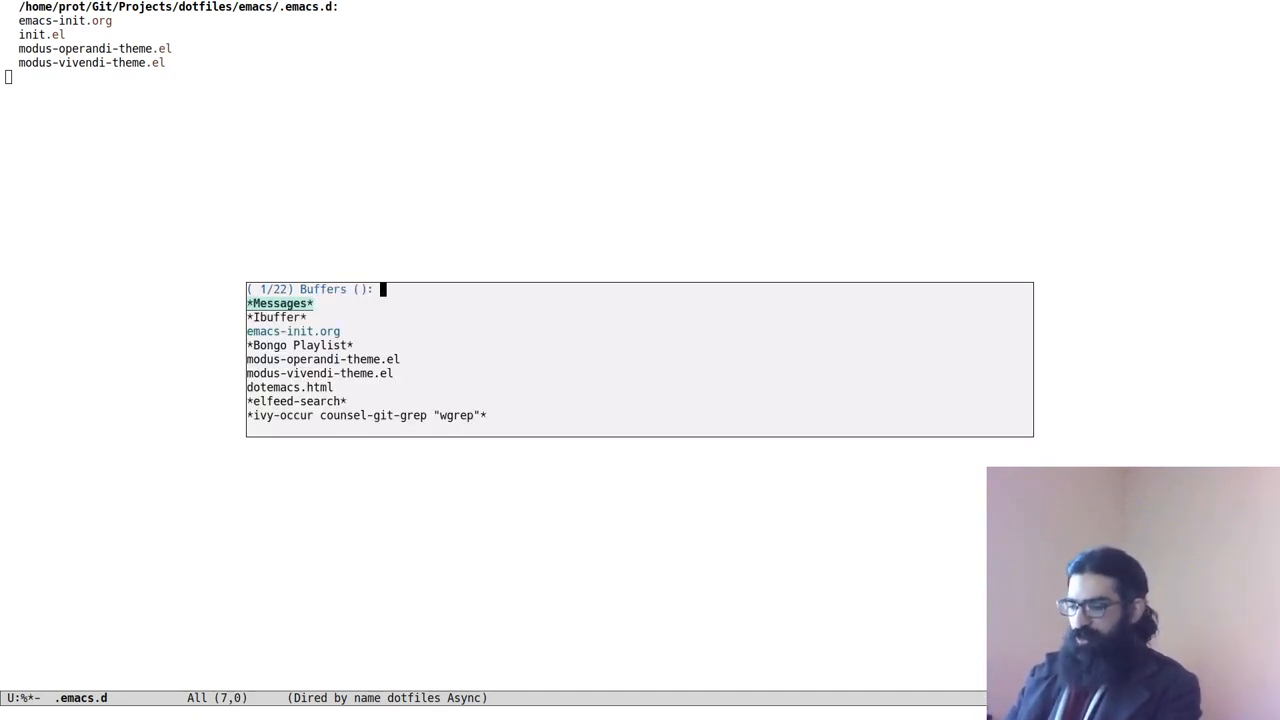
type("ope")
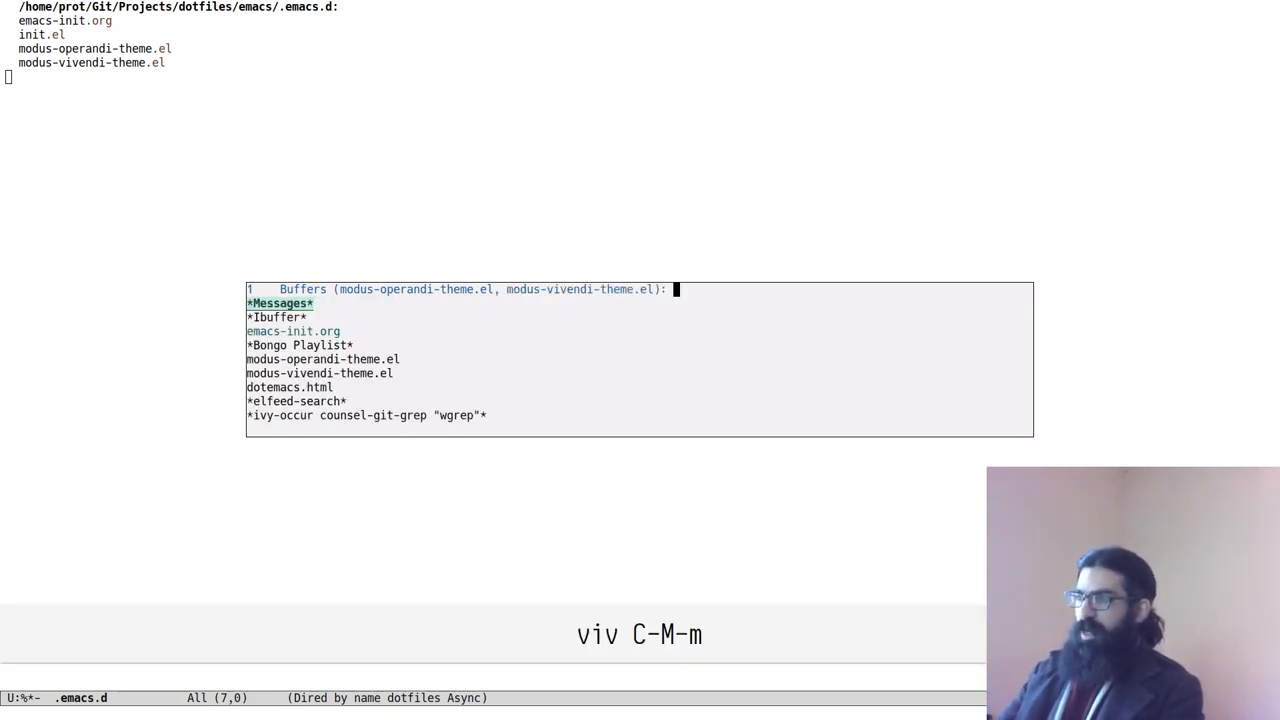
type("emna")
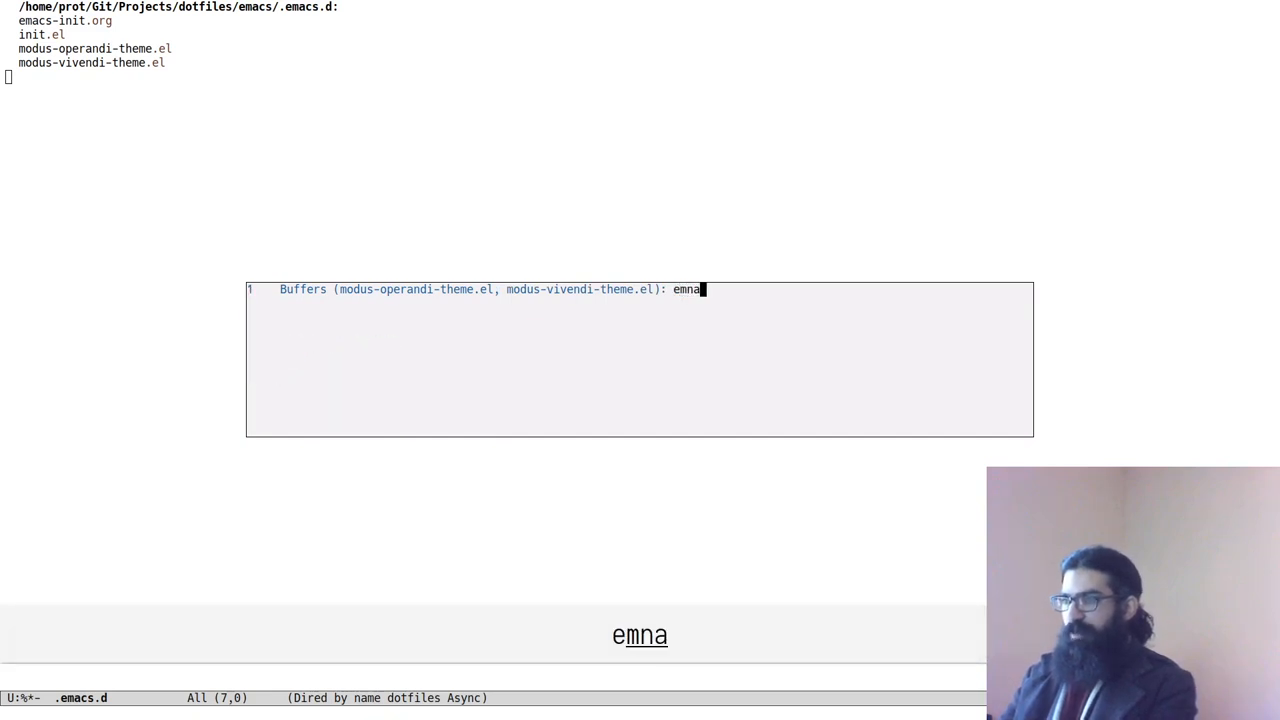
key("BackSpace")
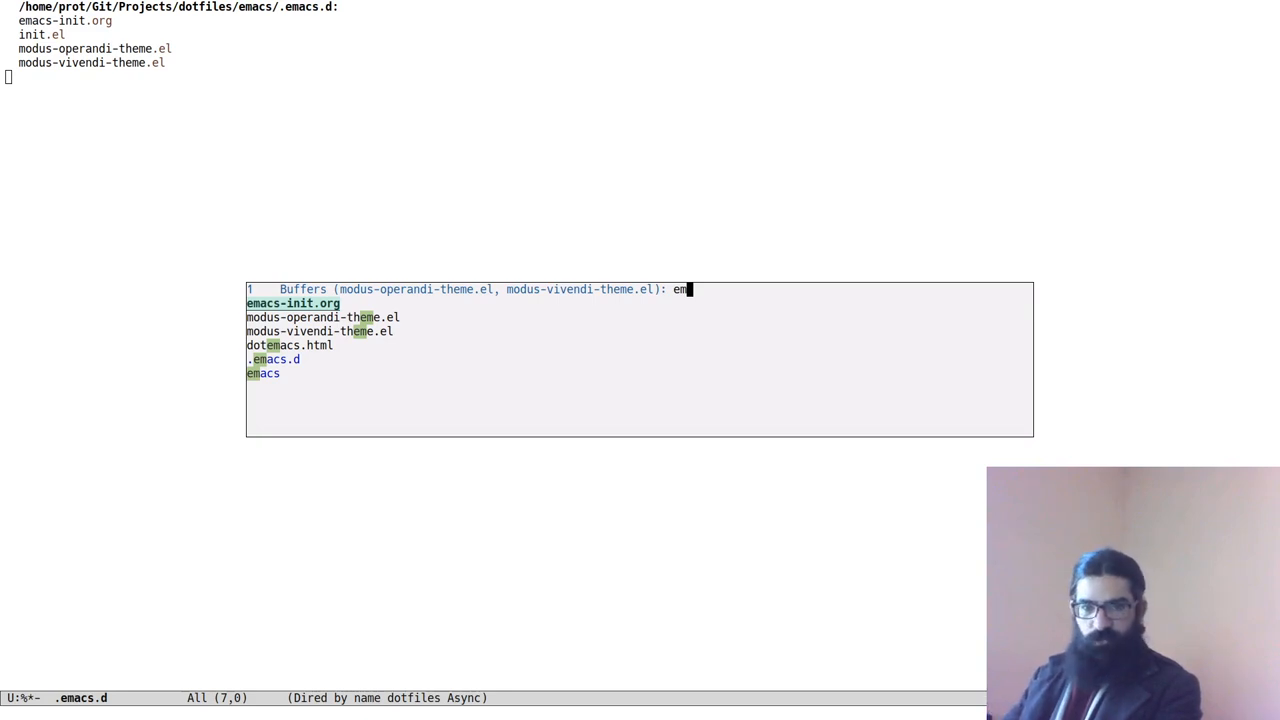
key("Return")
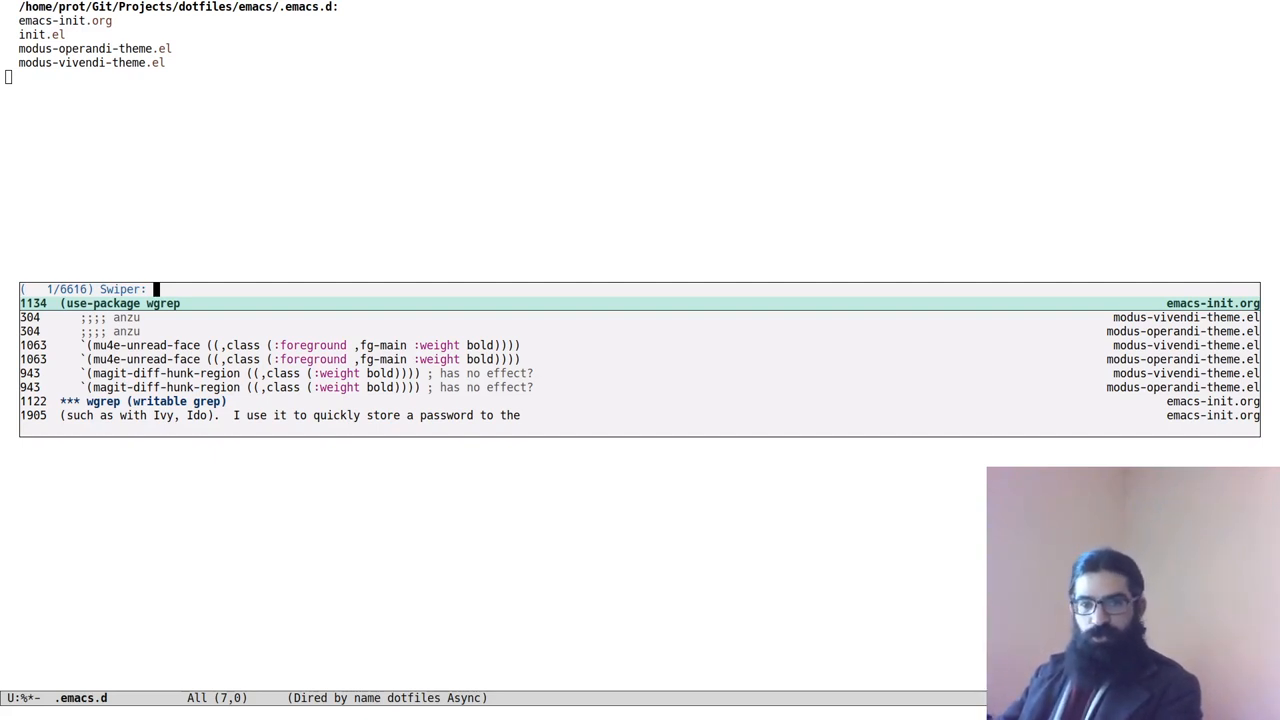
type("wgrep")
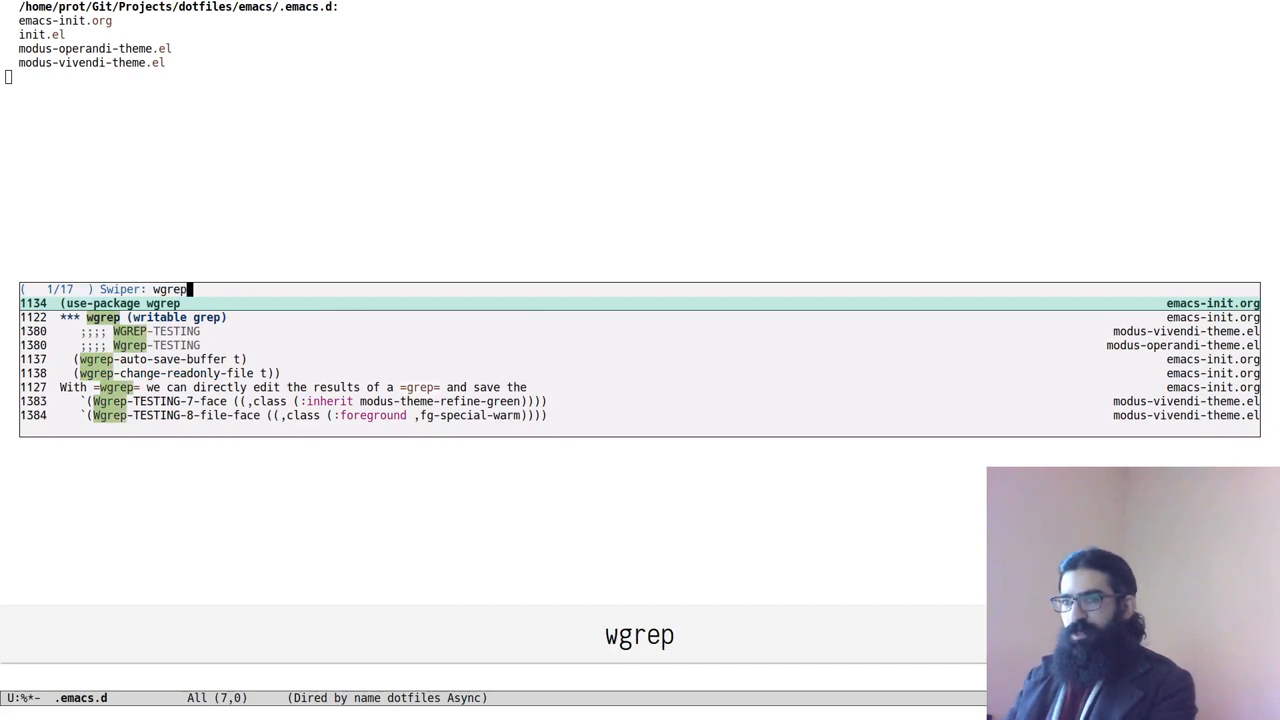